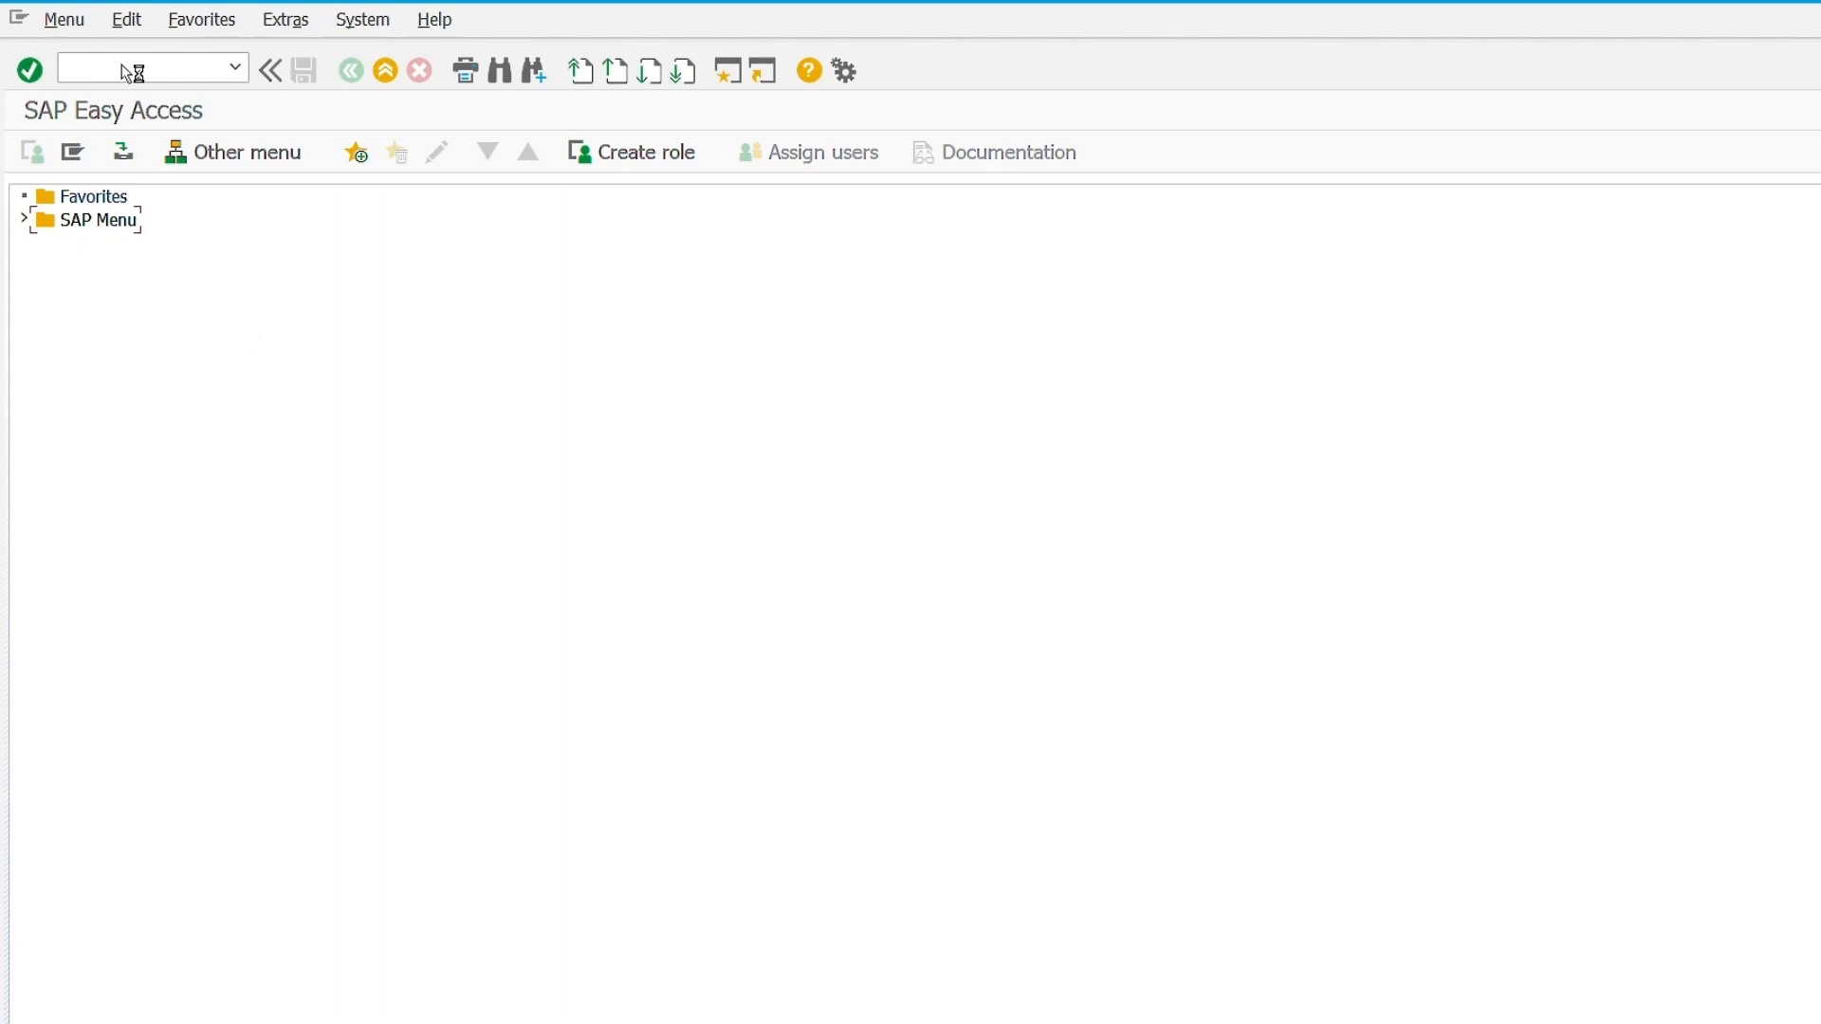
Run transaction SPAD to list the 143 output devices in spool administration.
text(SPAD)
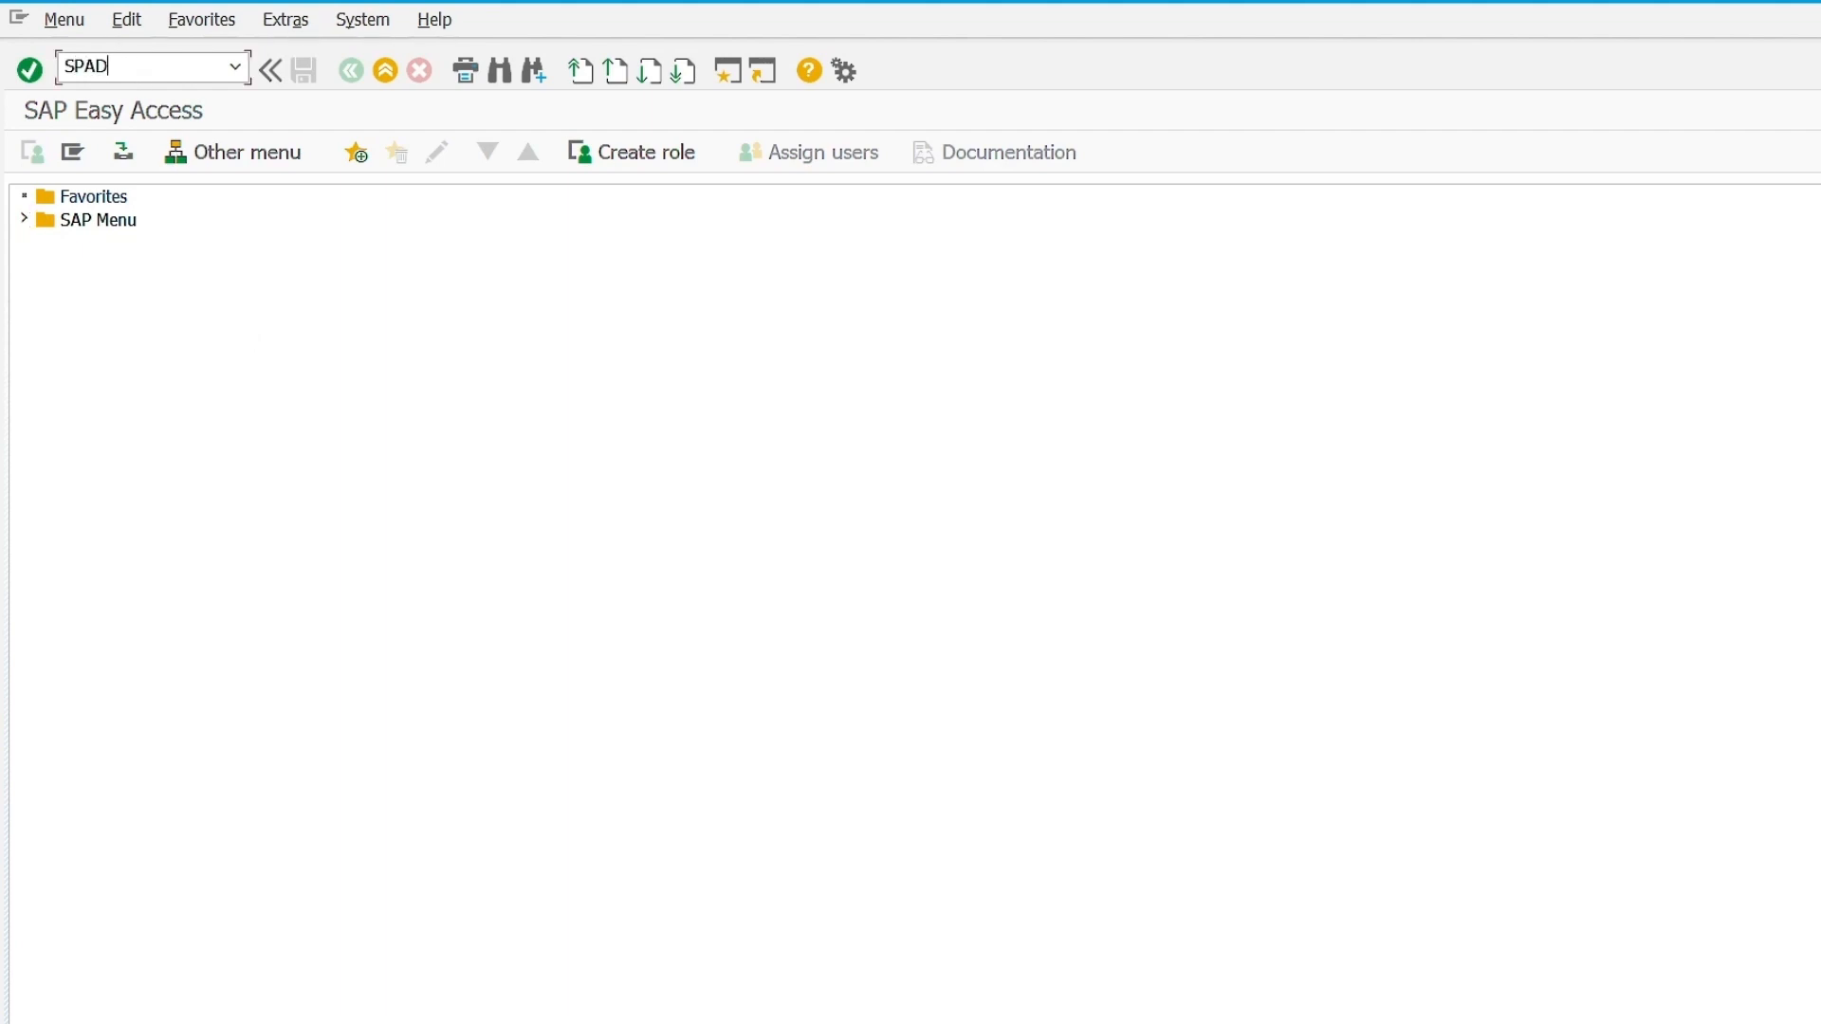
key(Enter)
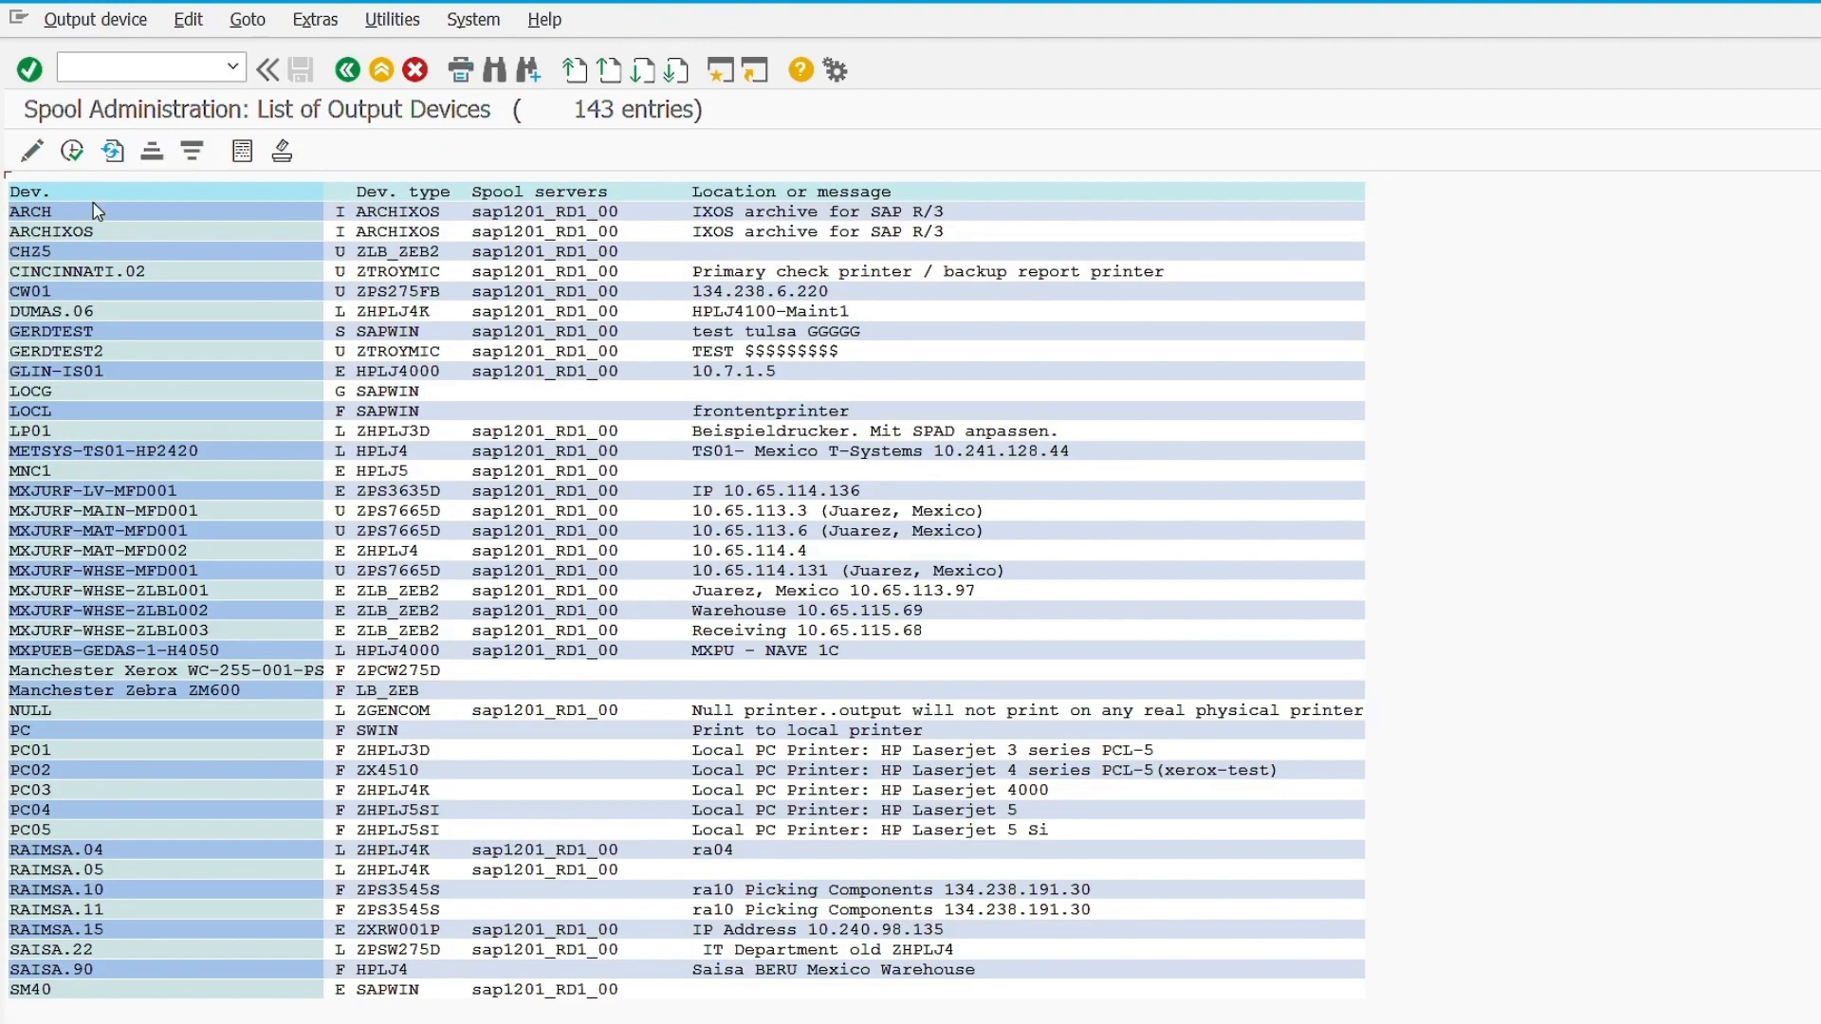
Begin a new, blank output device definition from the device list.
click(31, 149)
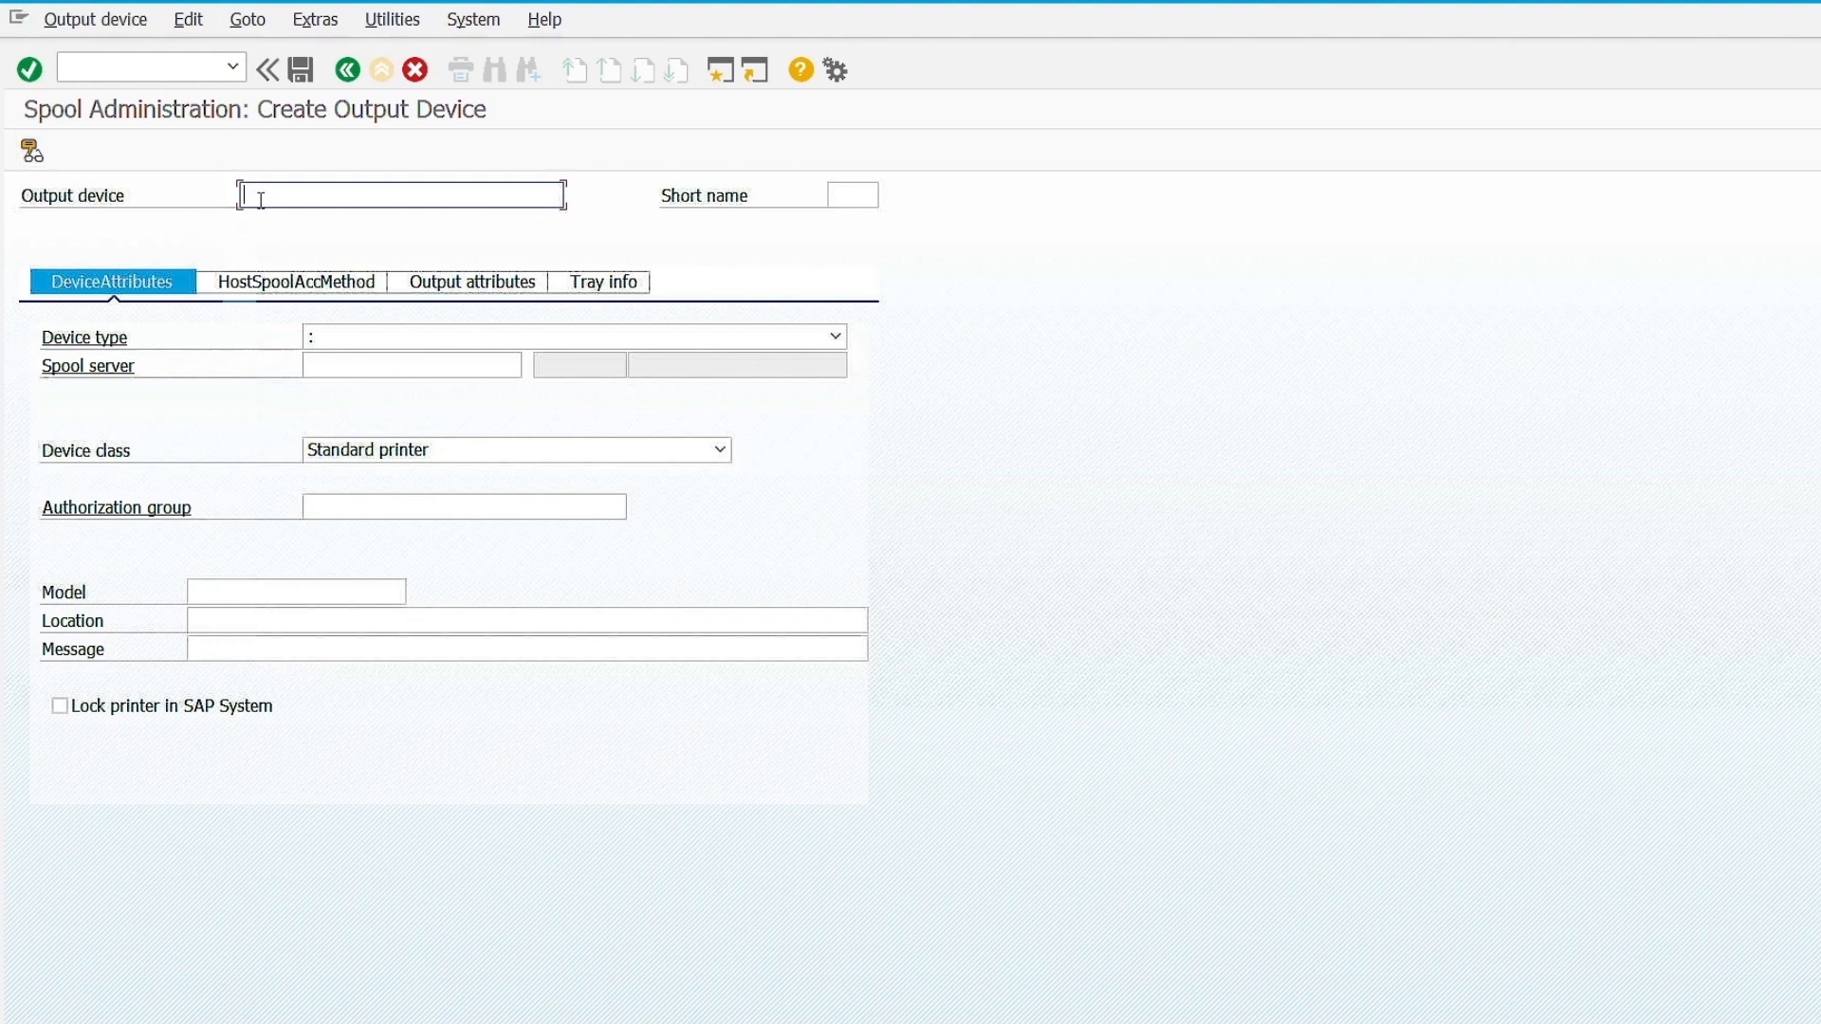
Enter HUNKUNS as the output device name and HUNS as its short name.
text(HUNKUNS)
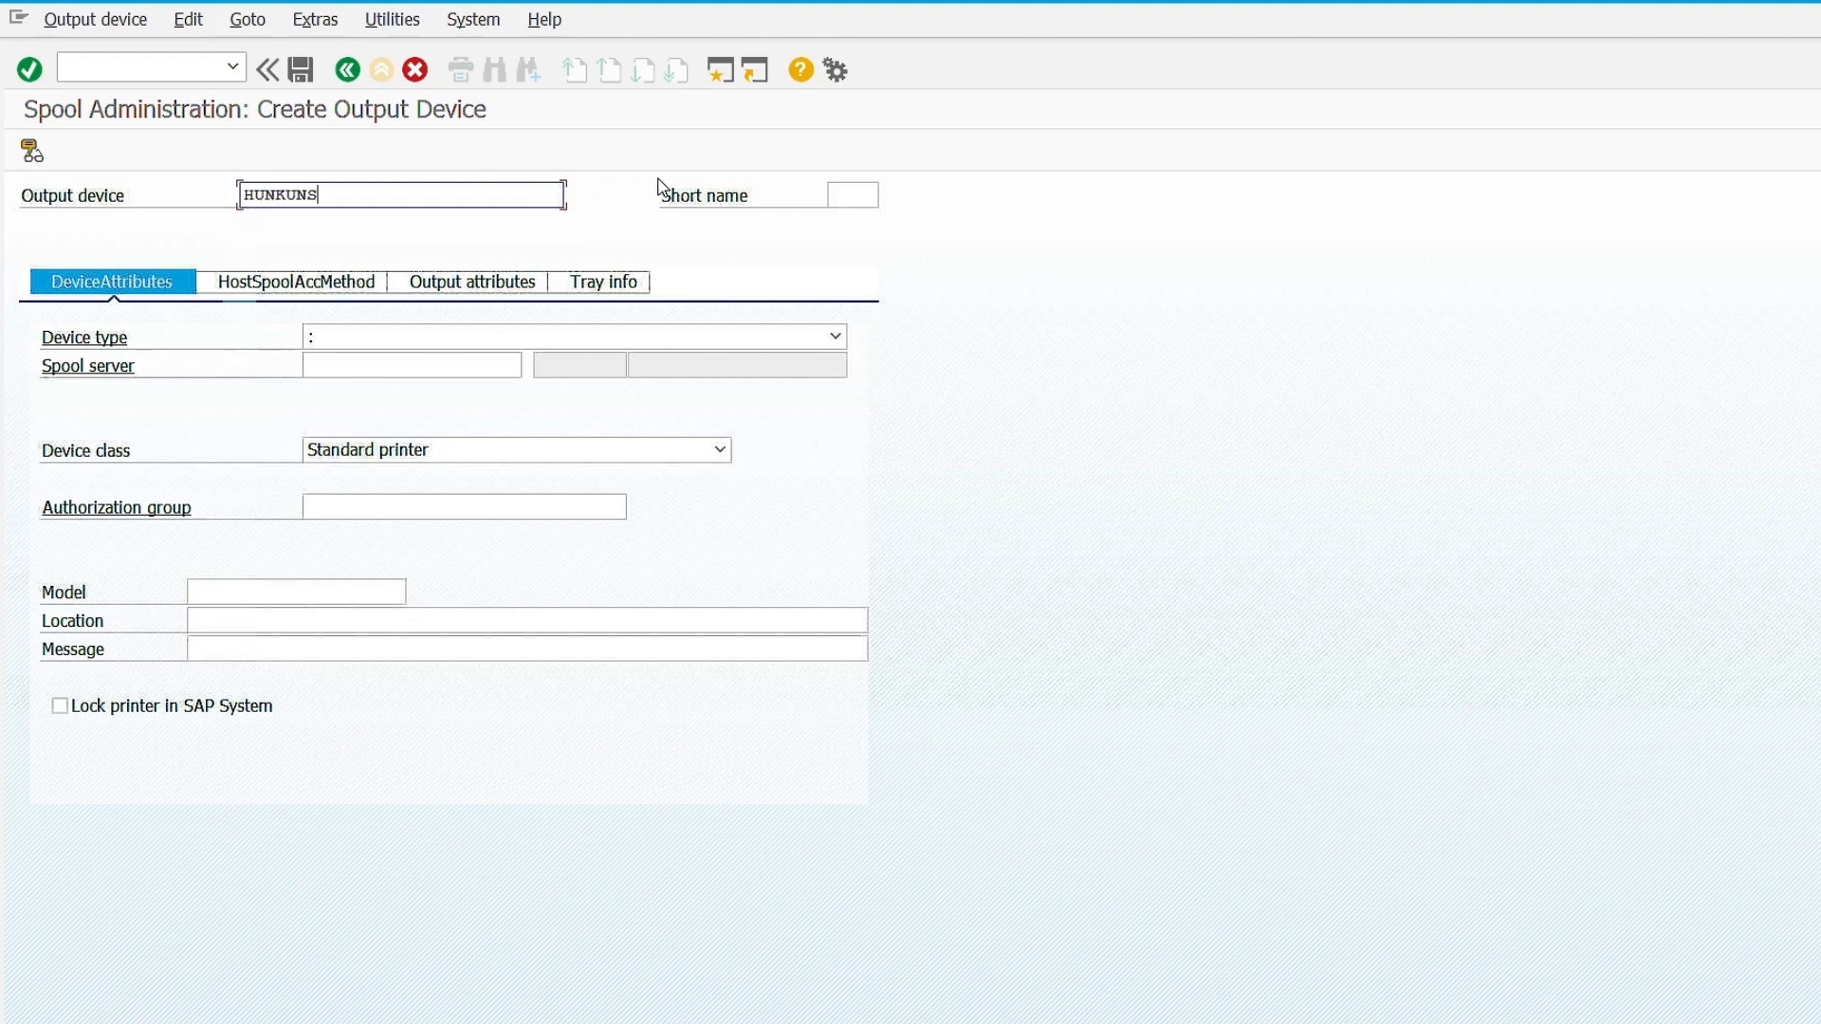
click(850, 193)
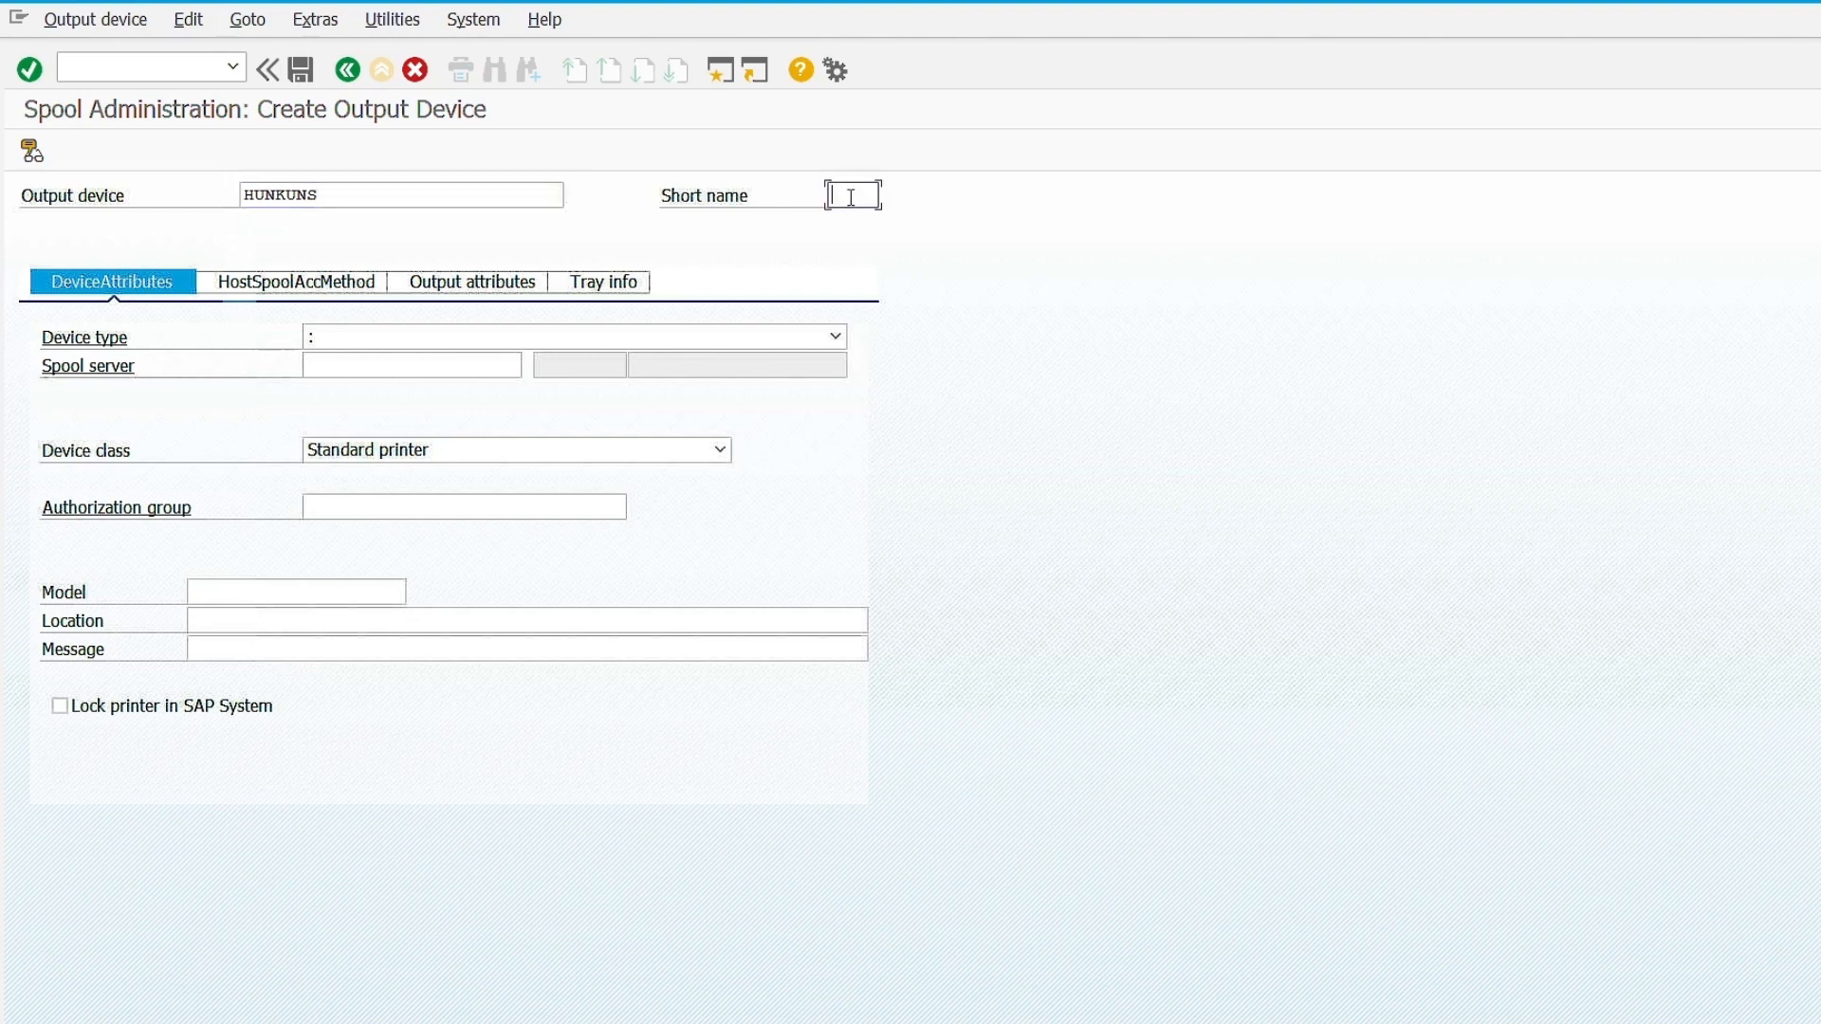
text(HUNS)
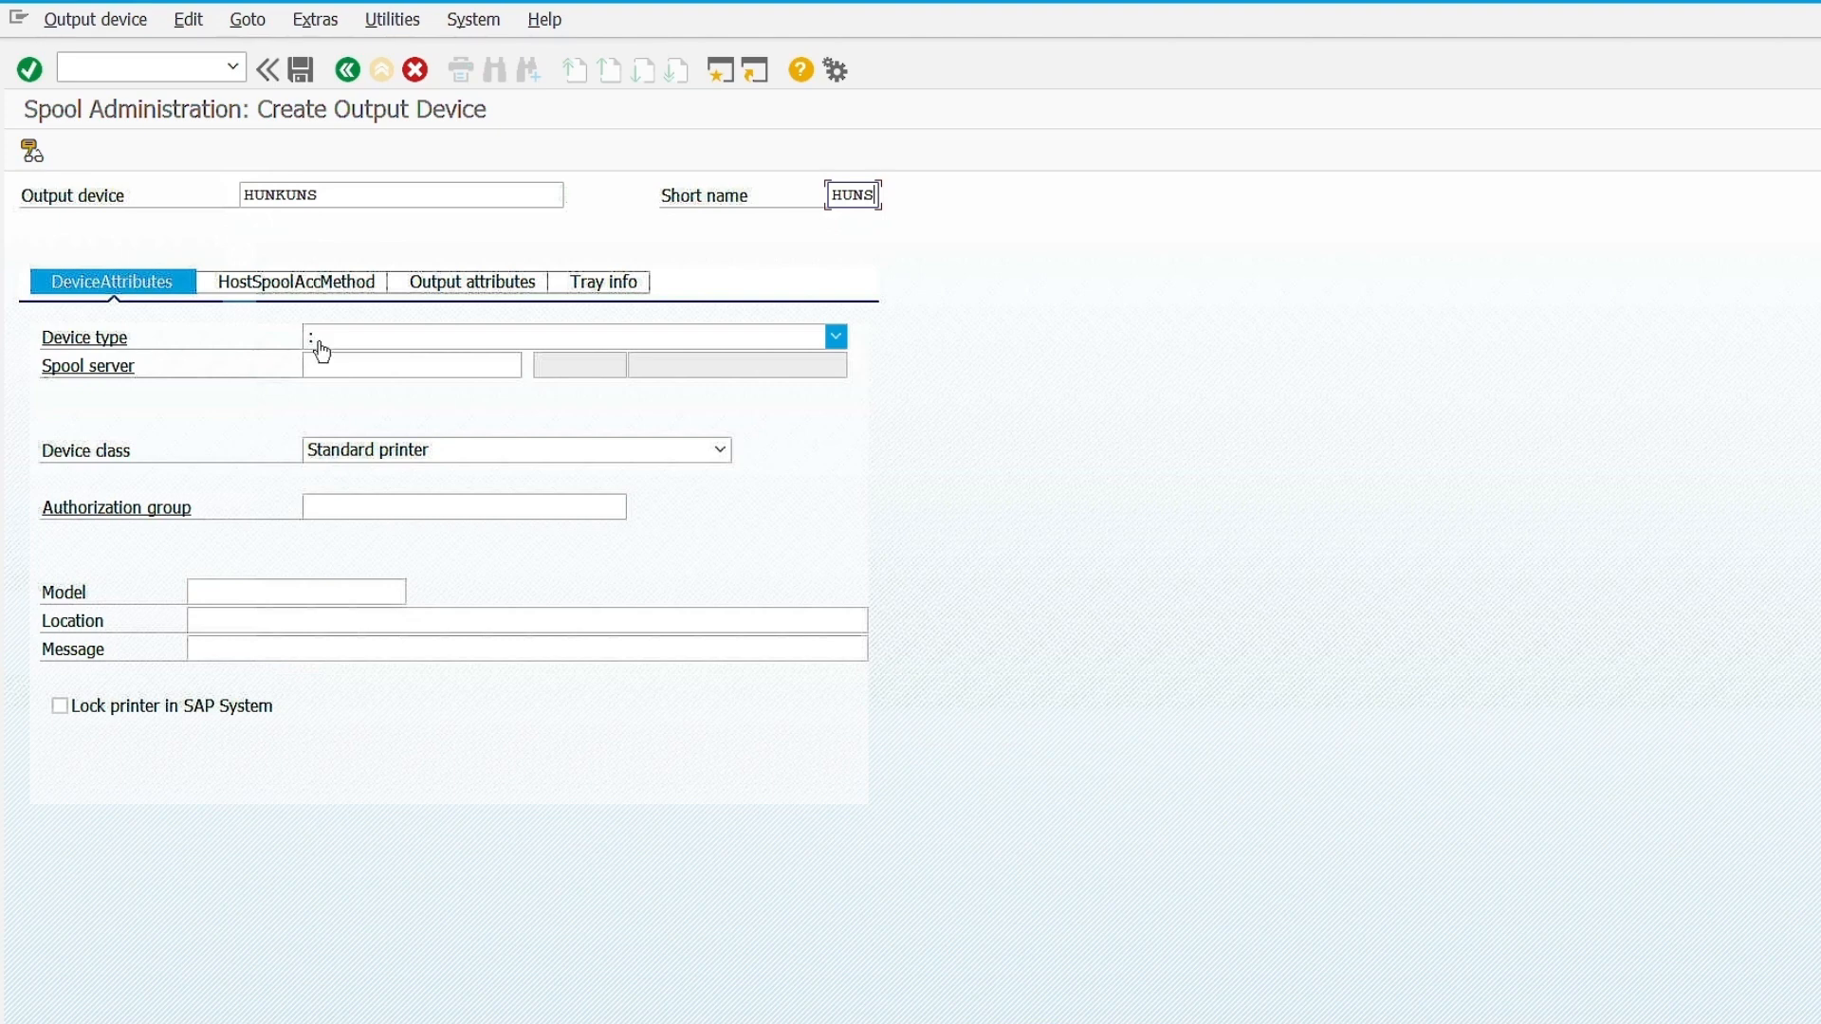
Choose device type HKHPLJ4 (HP LaserJet PCL-5 HongKong Chi) for HUNKUNS.
click(833, 336)
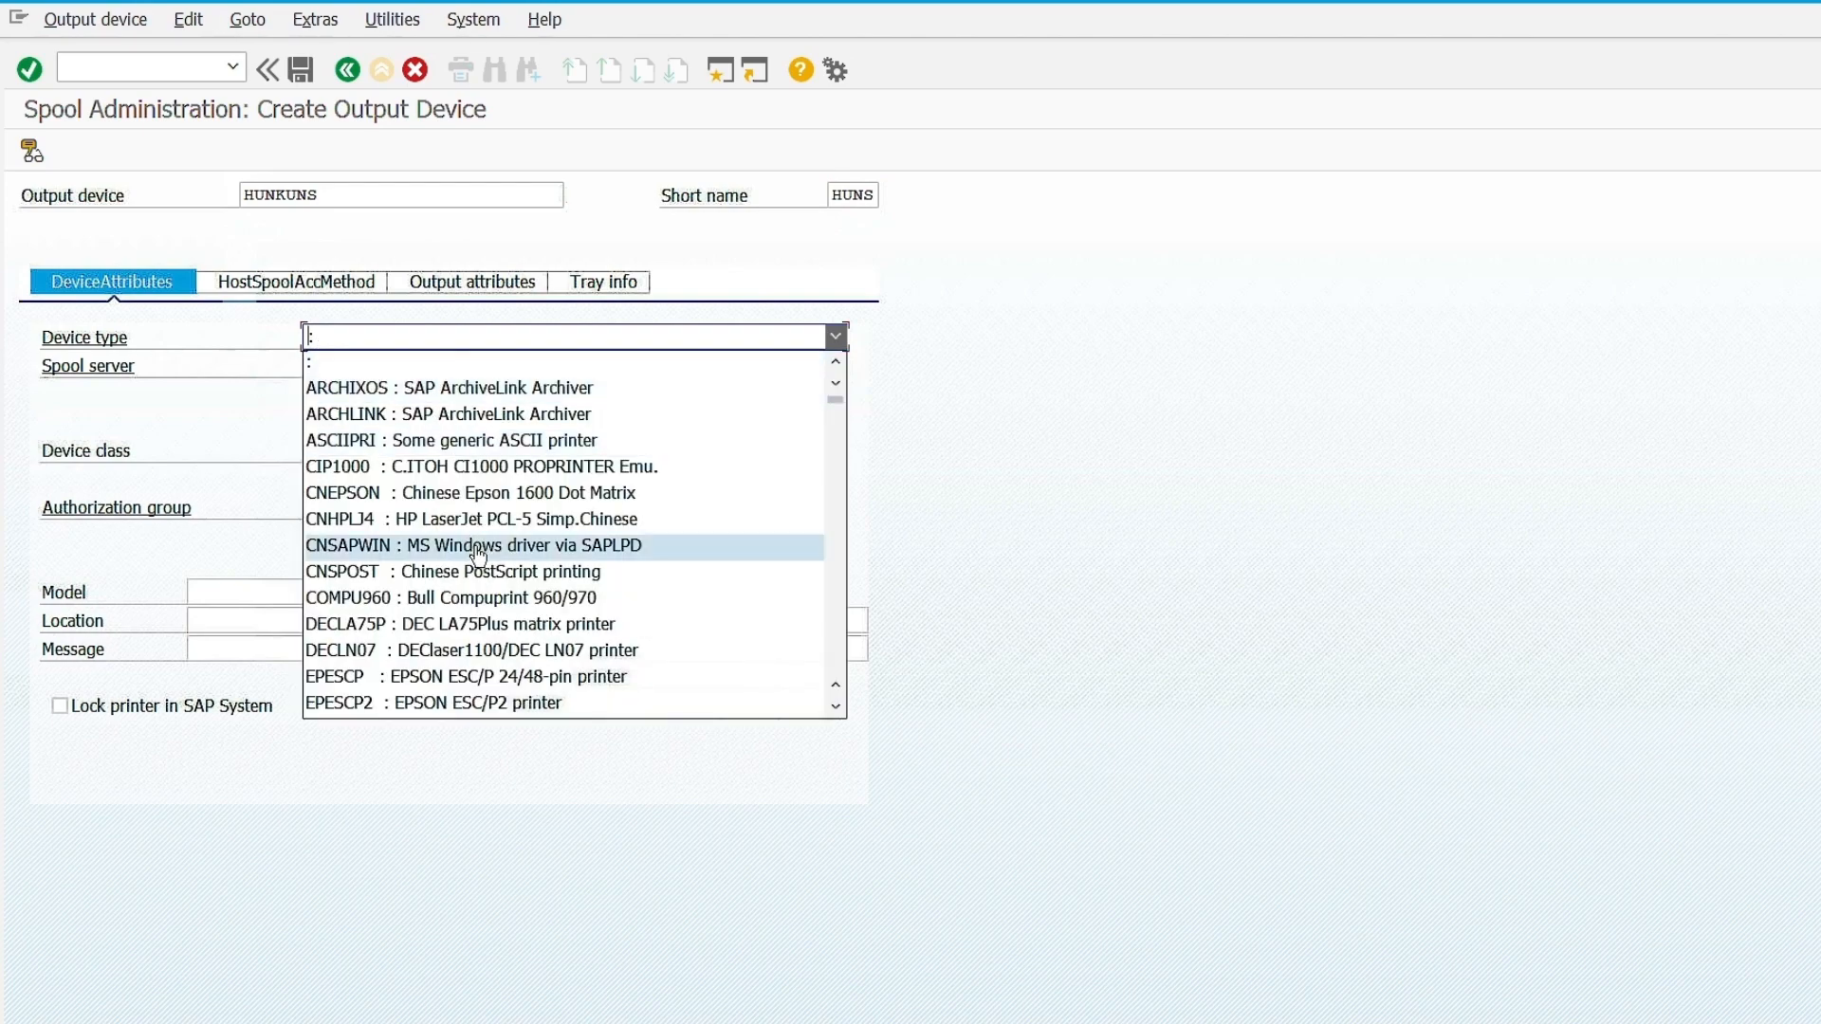
scroll(down, 3)
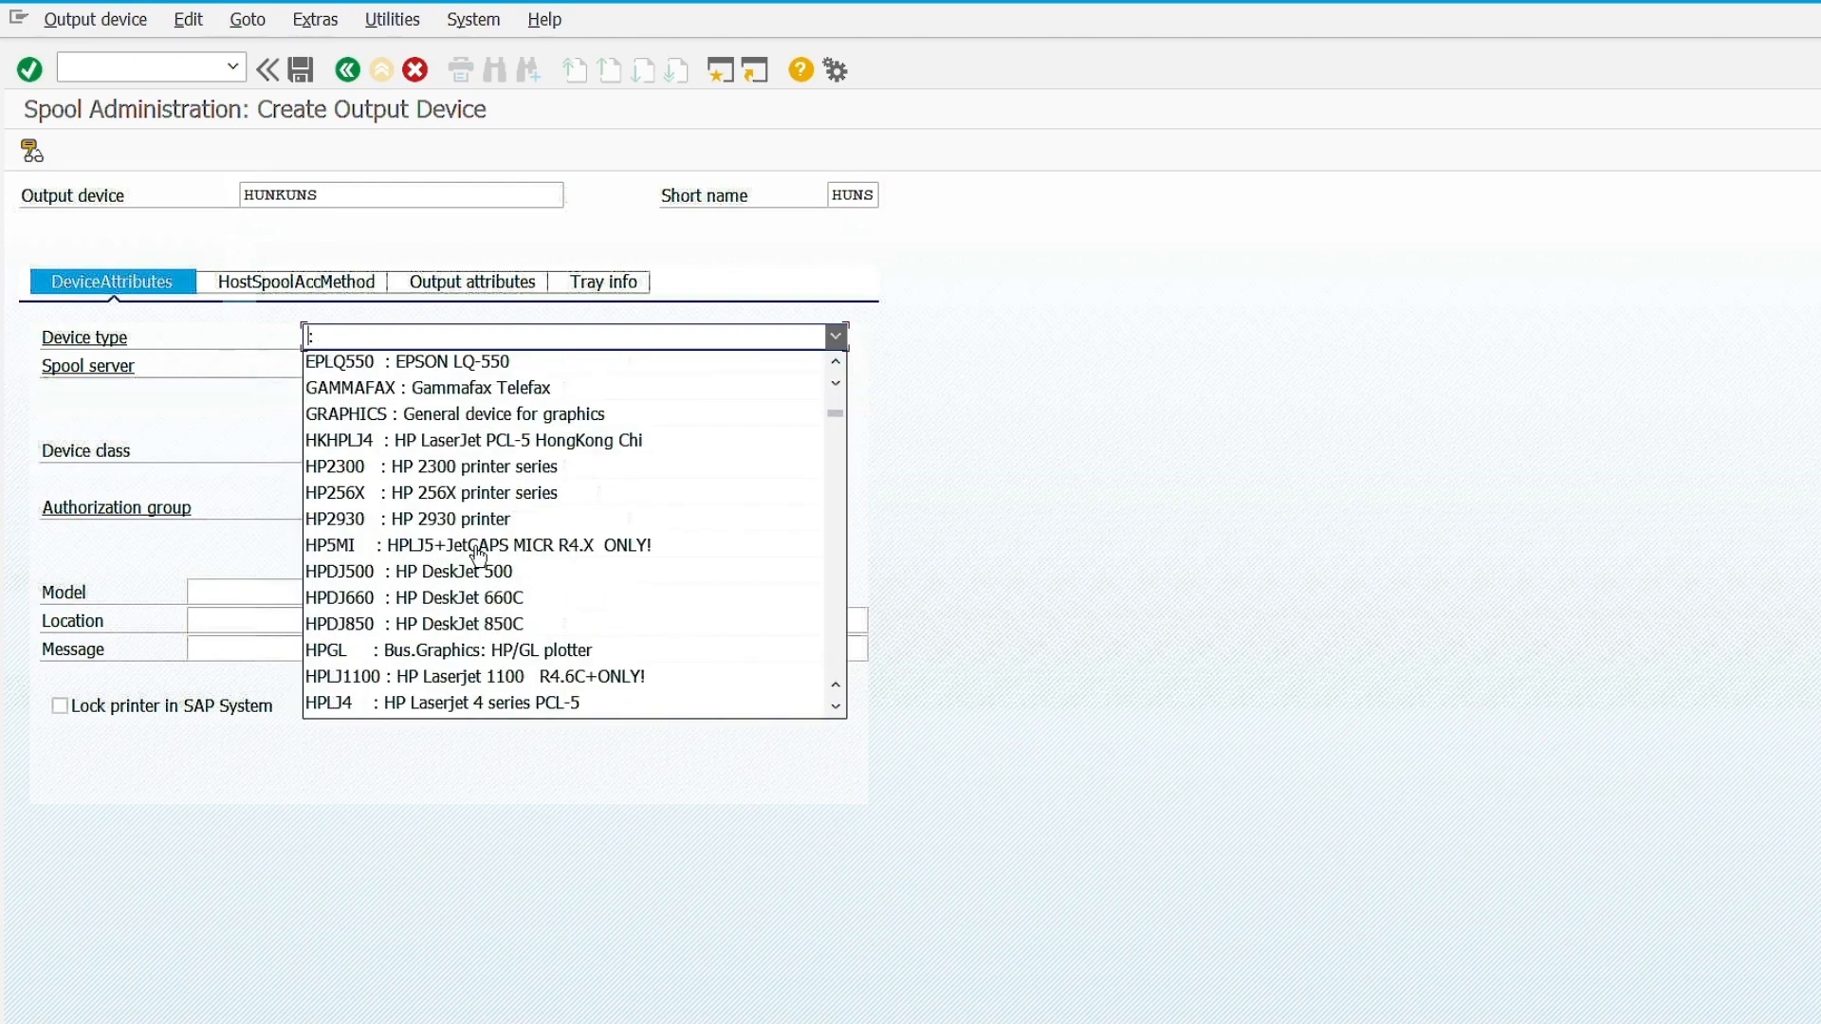
scroll(down, 3)
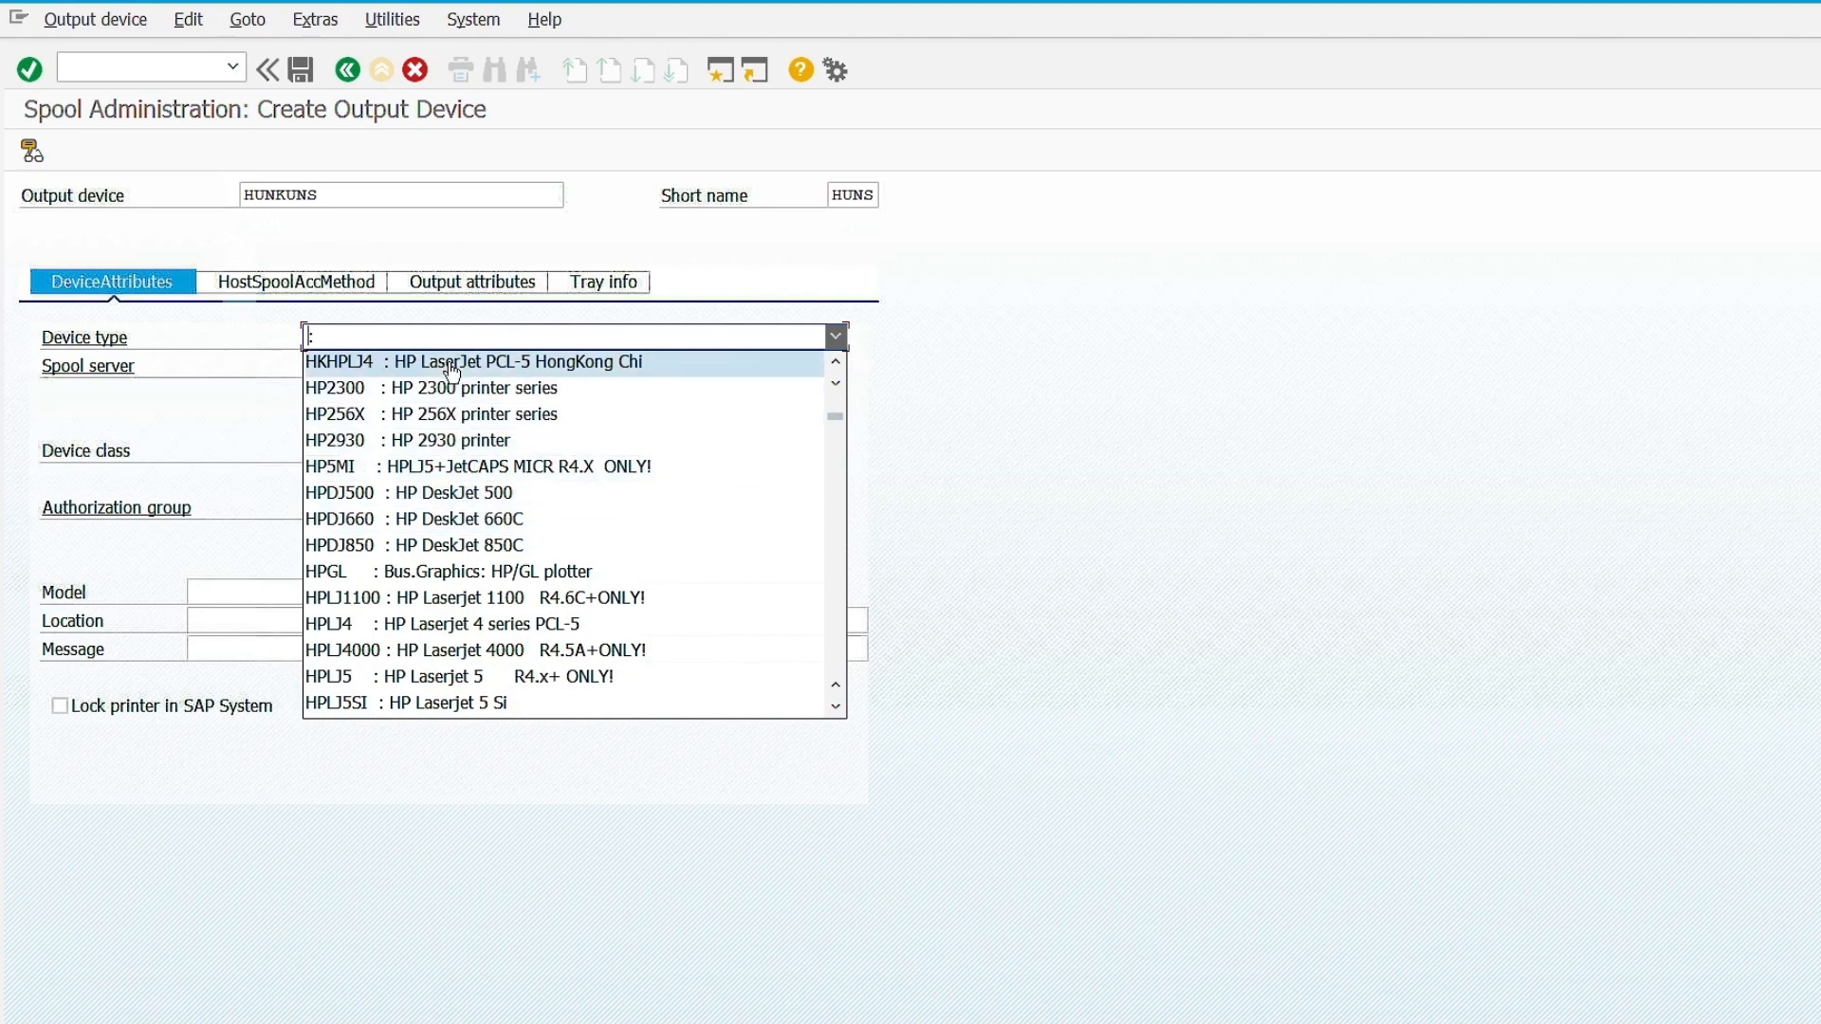
click(476, 361)
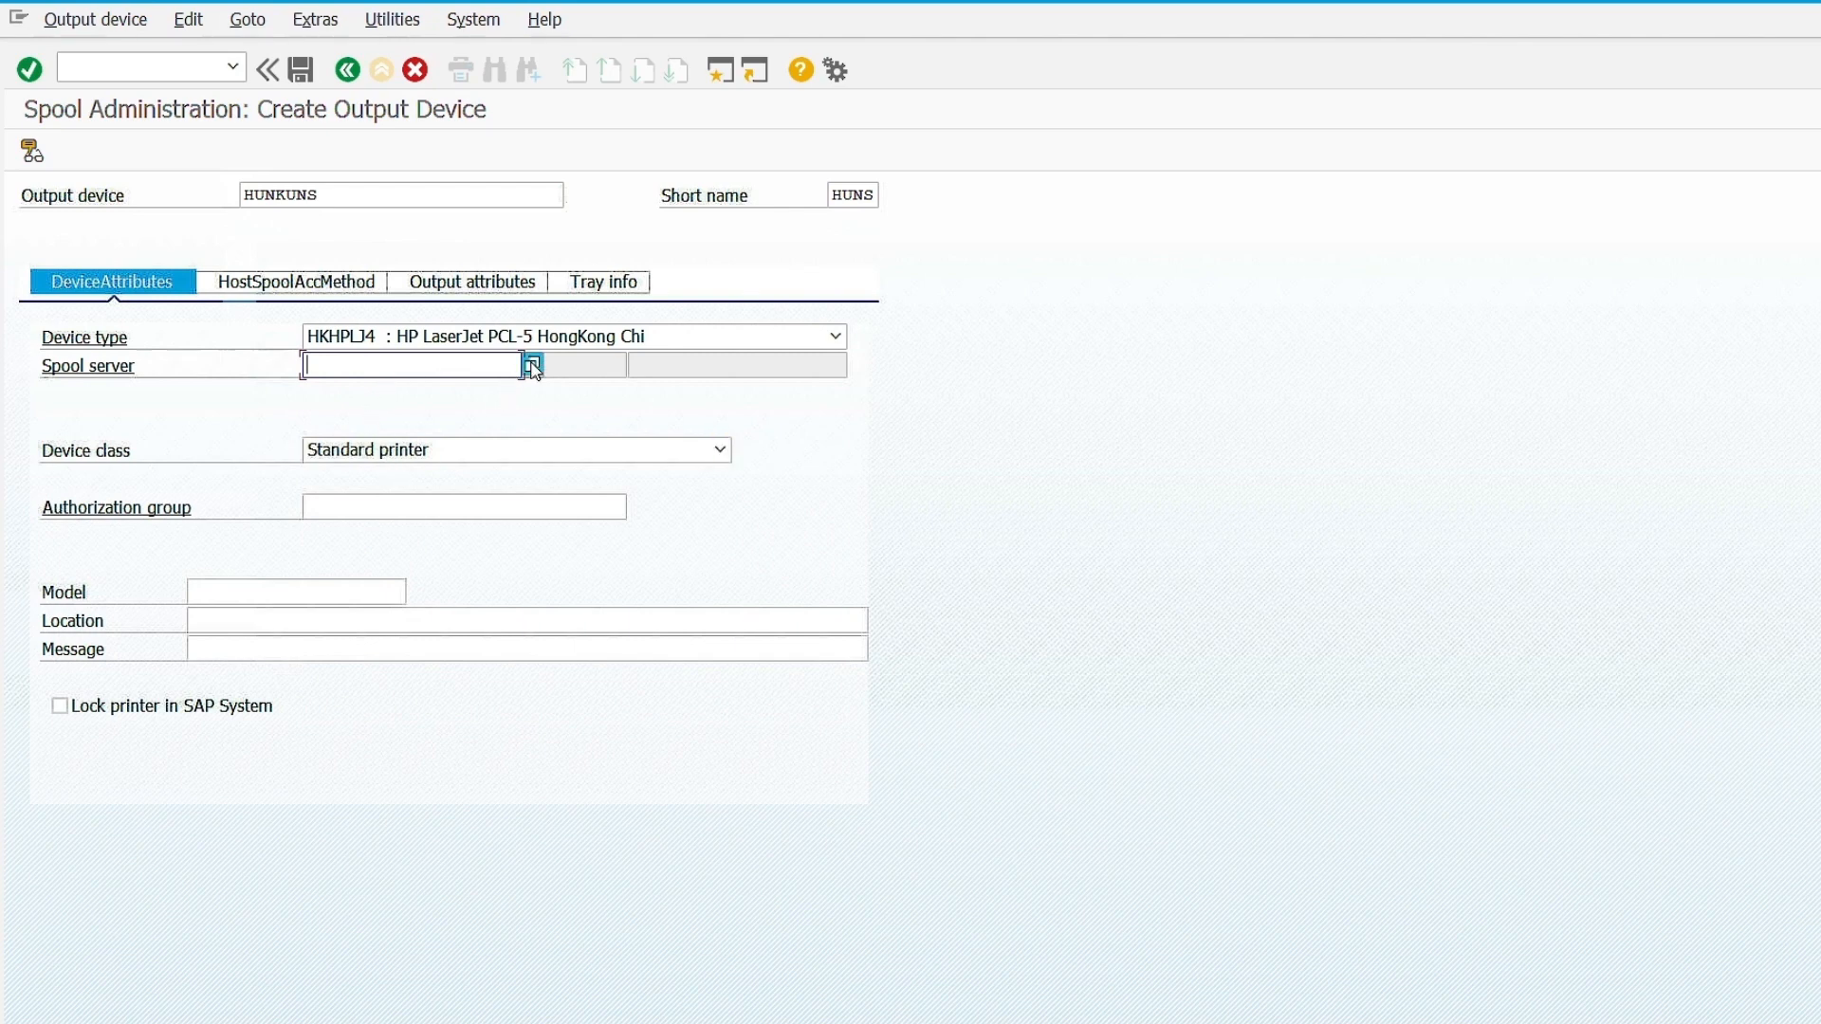
Pick spool server sap1201_RD1_00 (host sap1201) from the value help list.
click(531, 364)
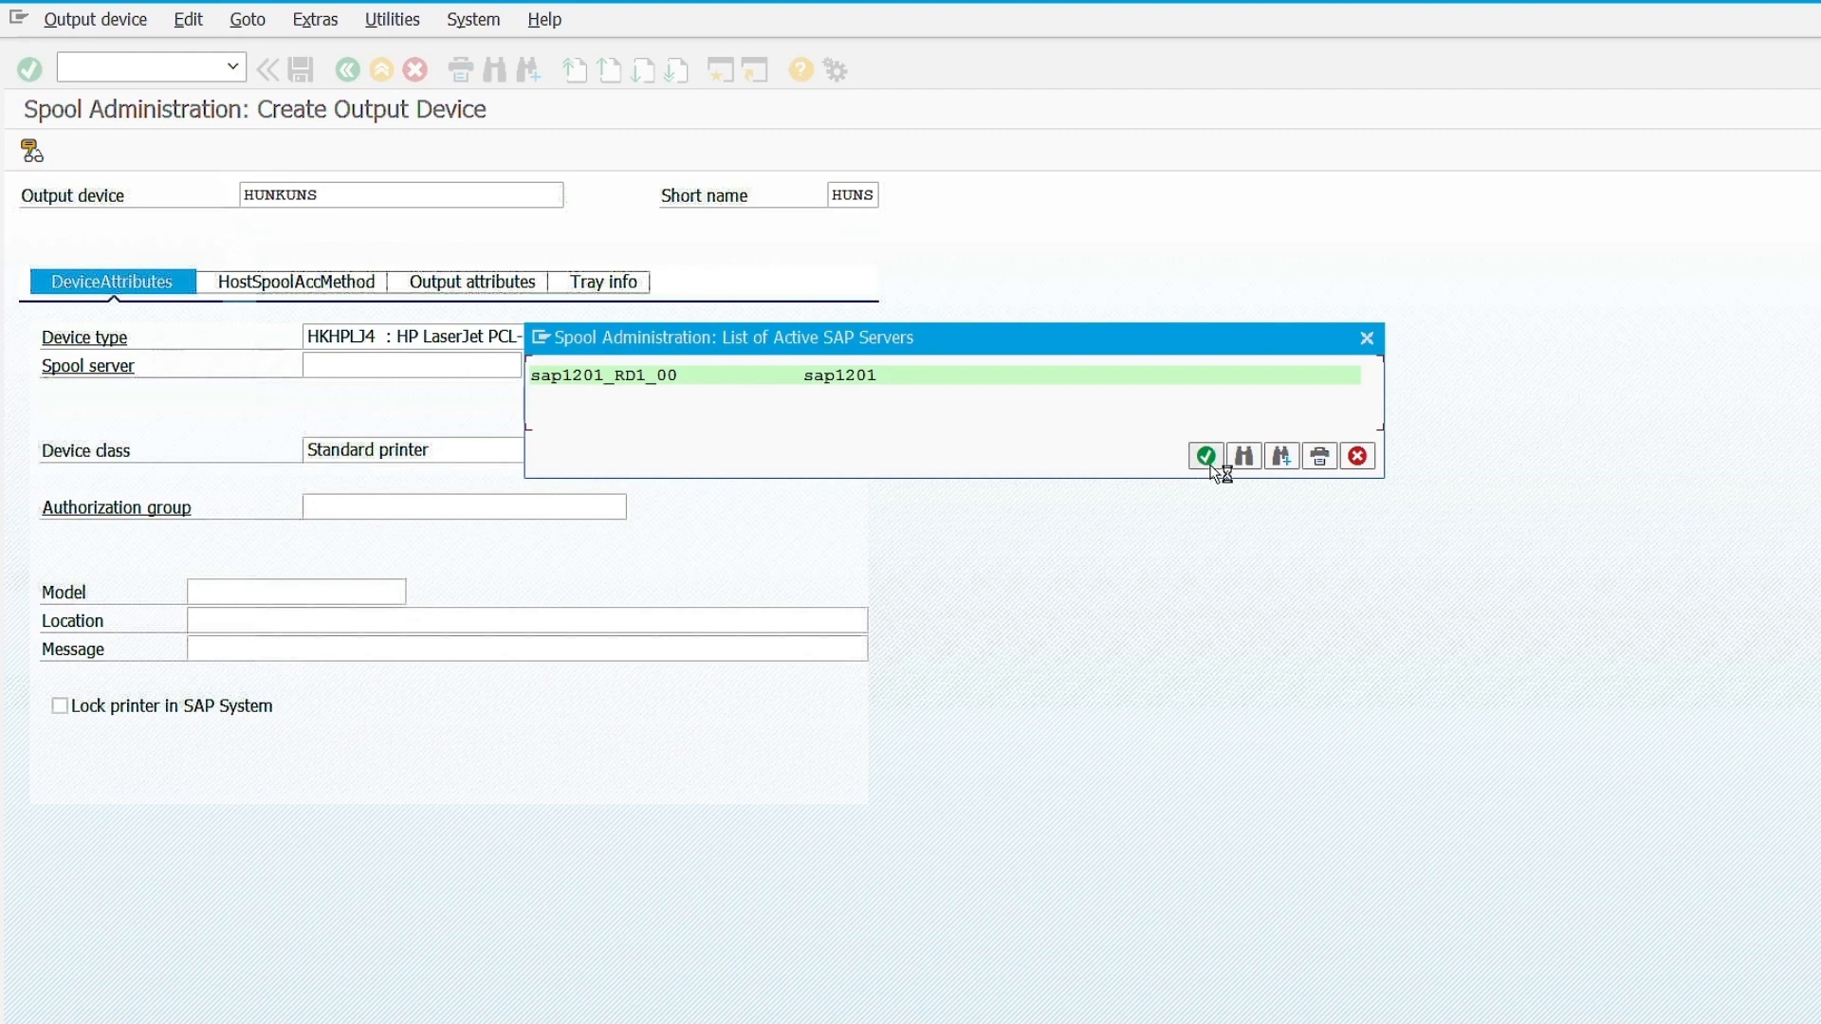
click(1205, 455)
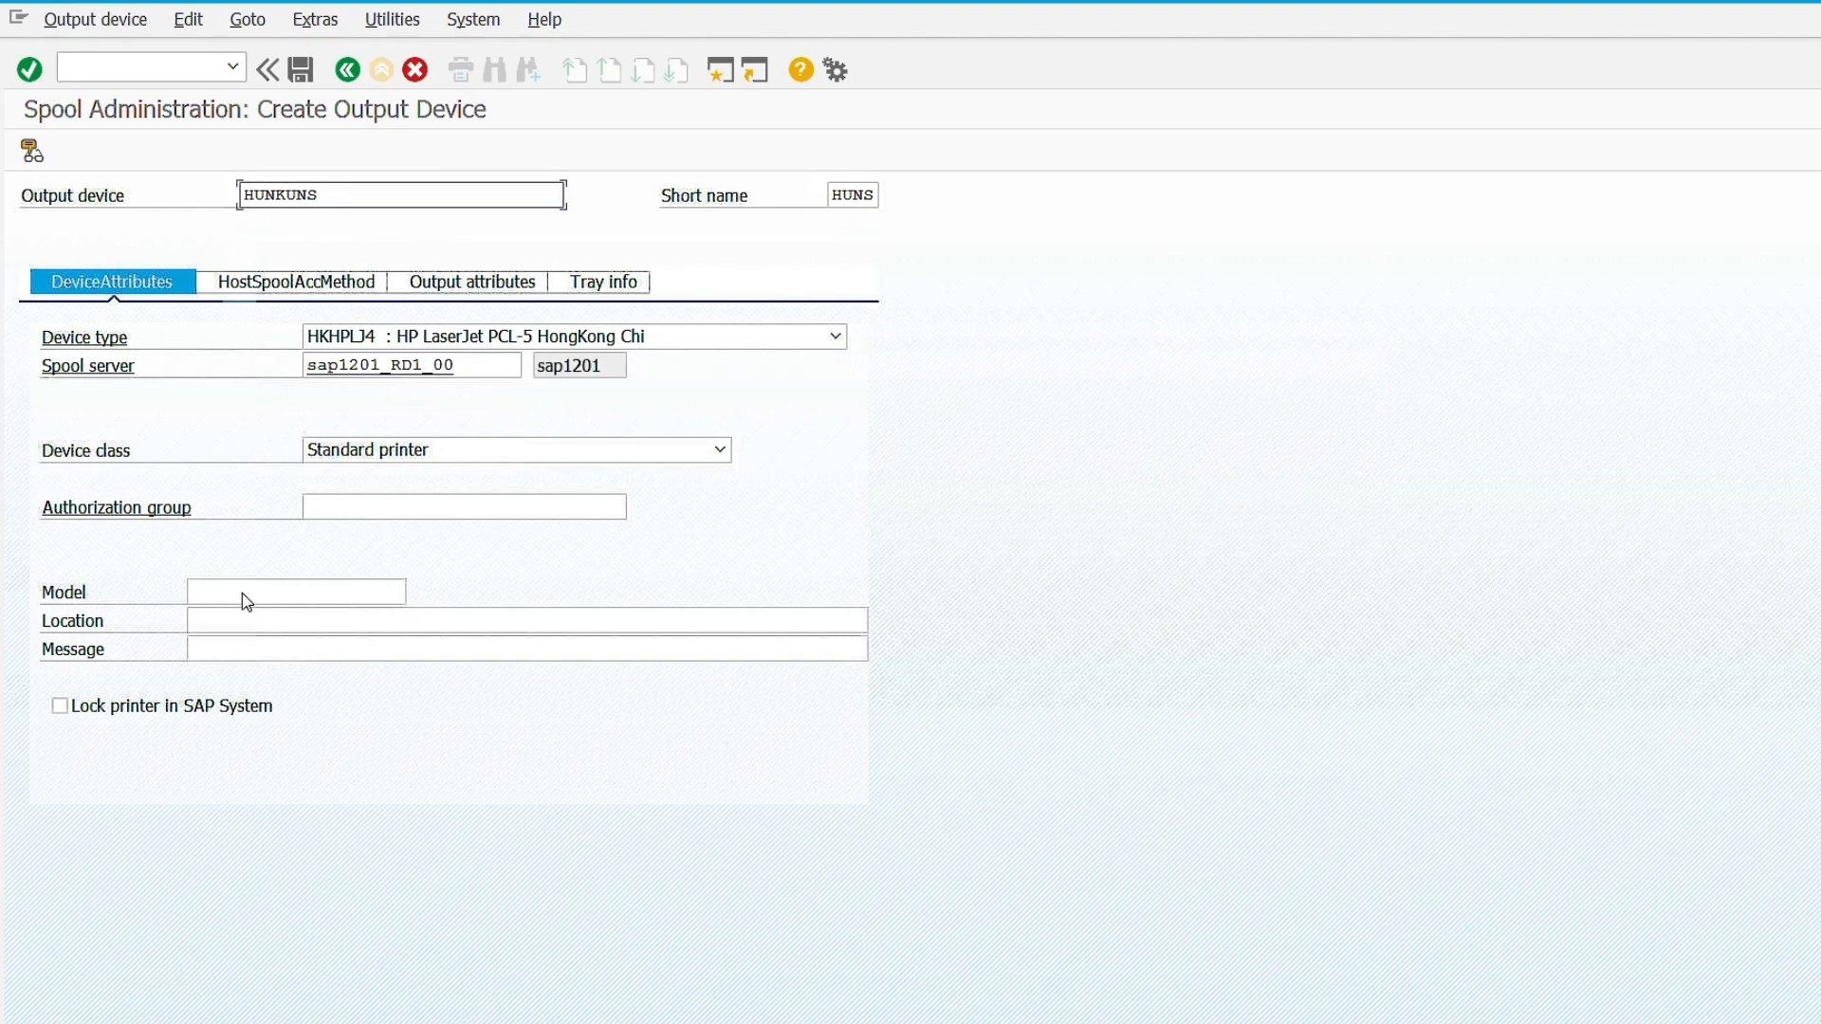
Enter model 'HP printer' and location 'Shipping Office 178.145' for HUNKUNS.
click(295, 591)
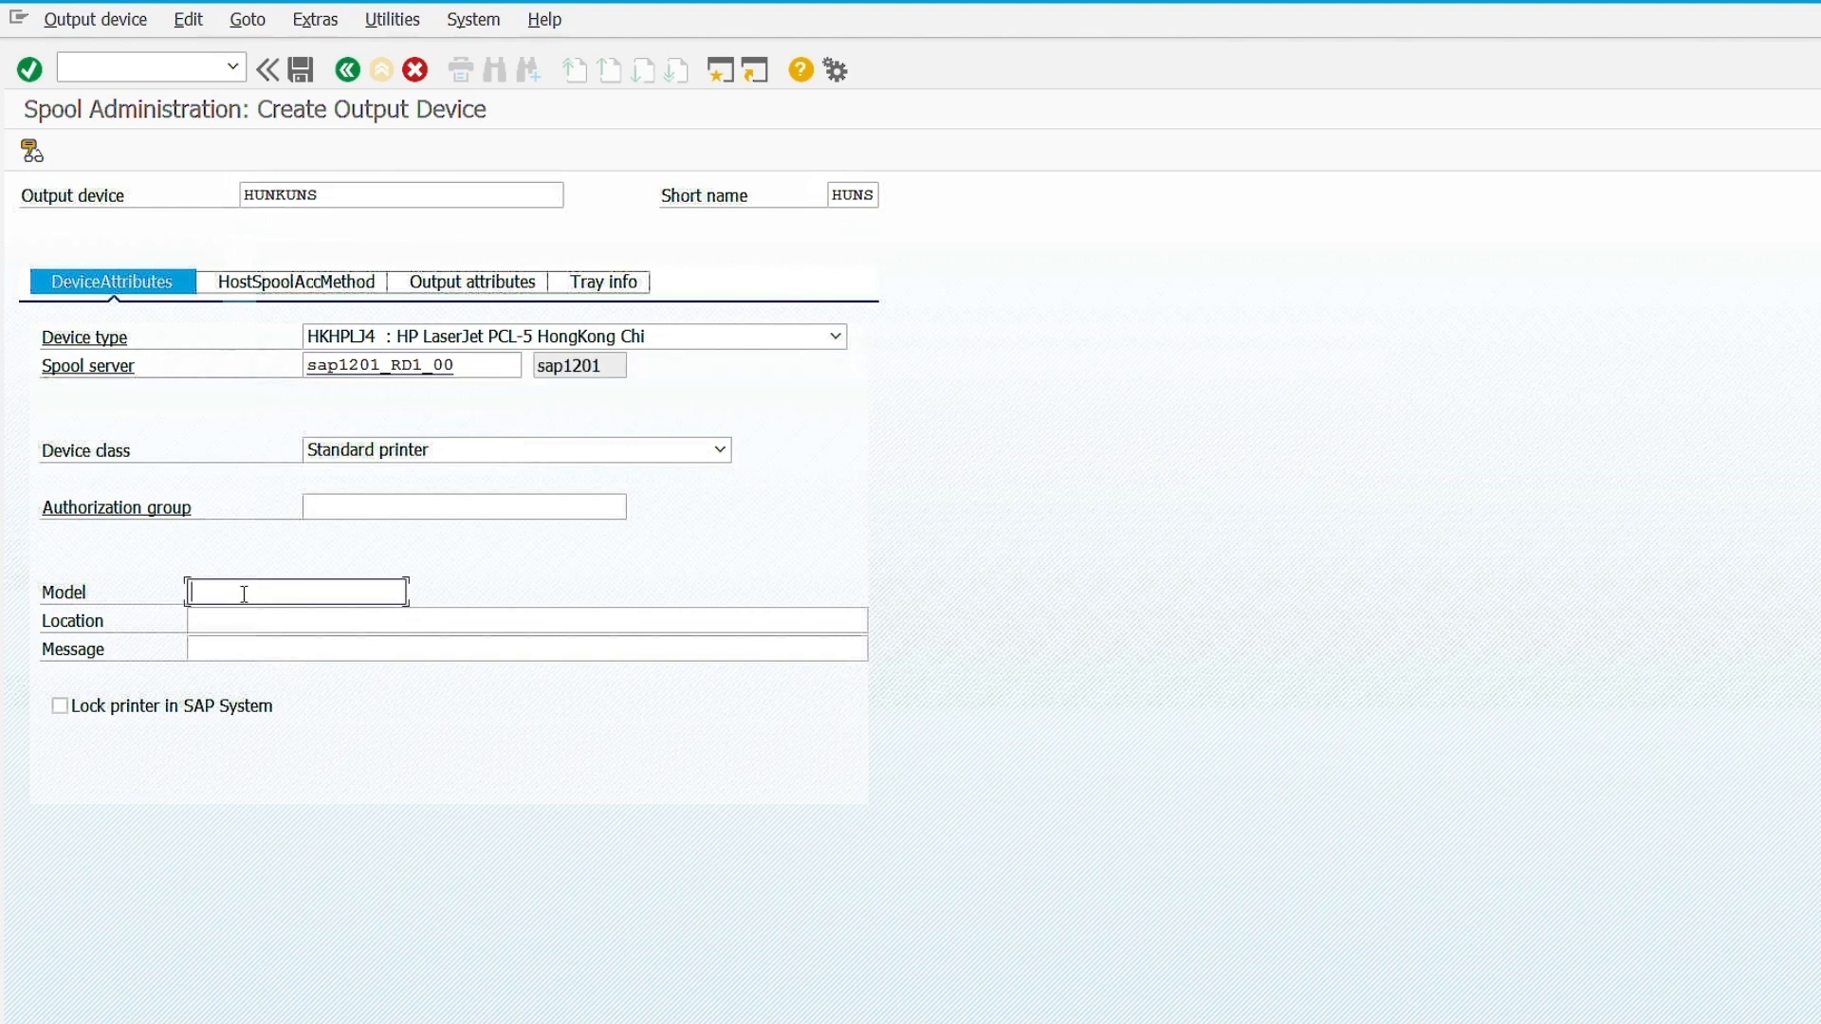
text(HP printer)
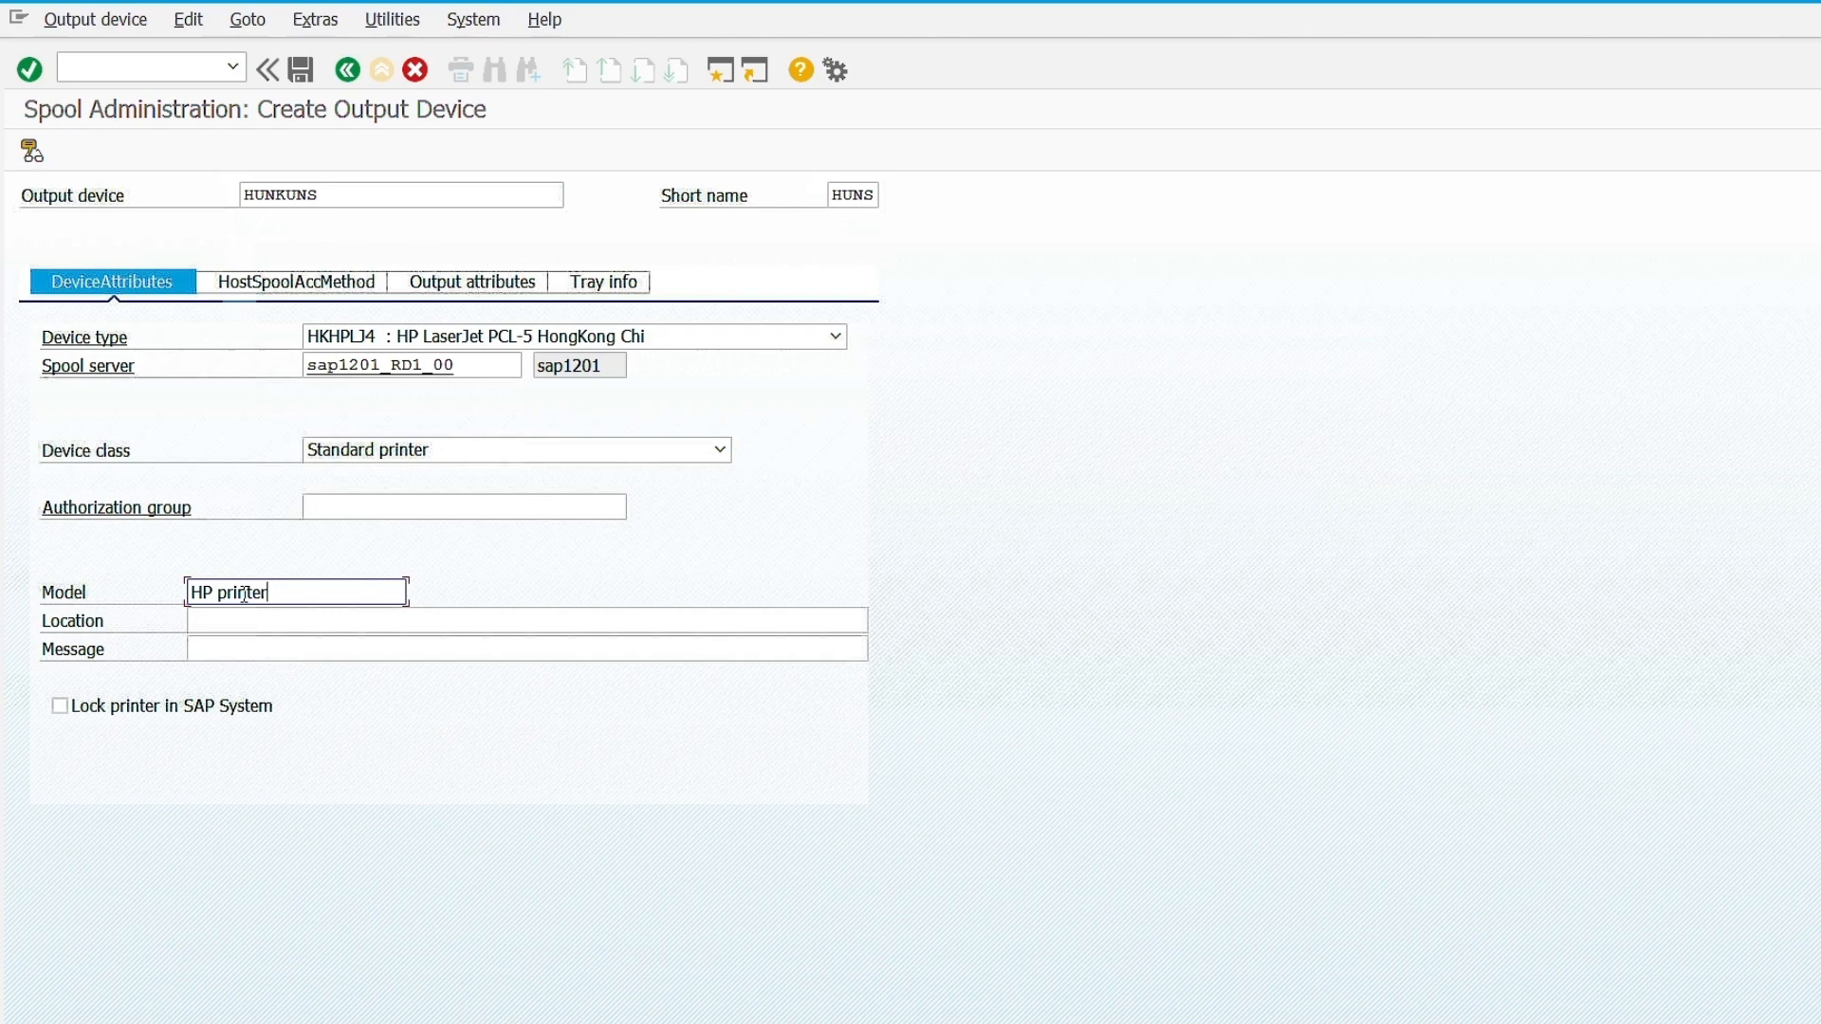
click(522, 620)
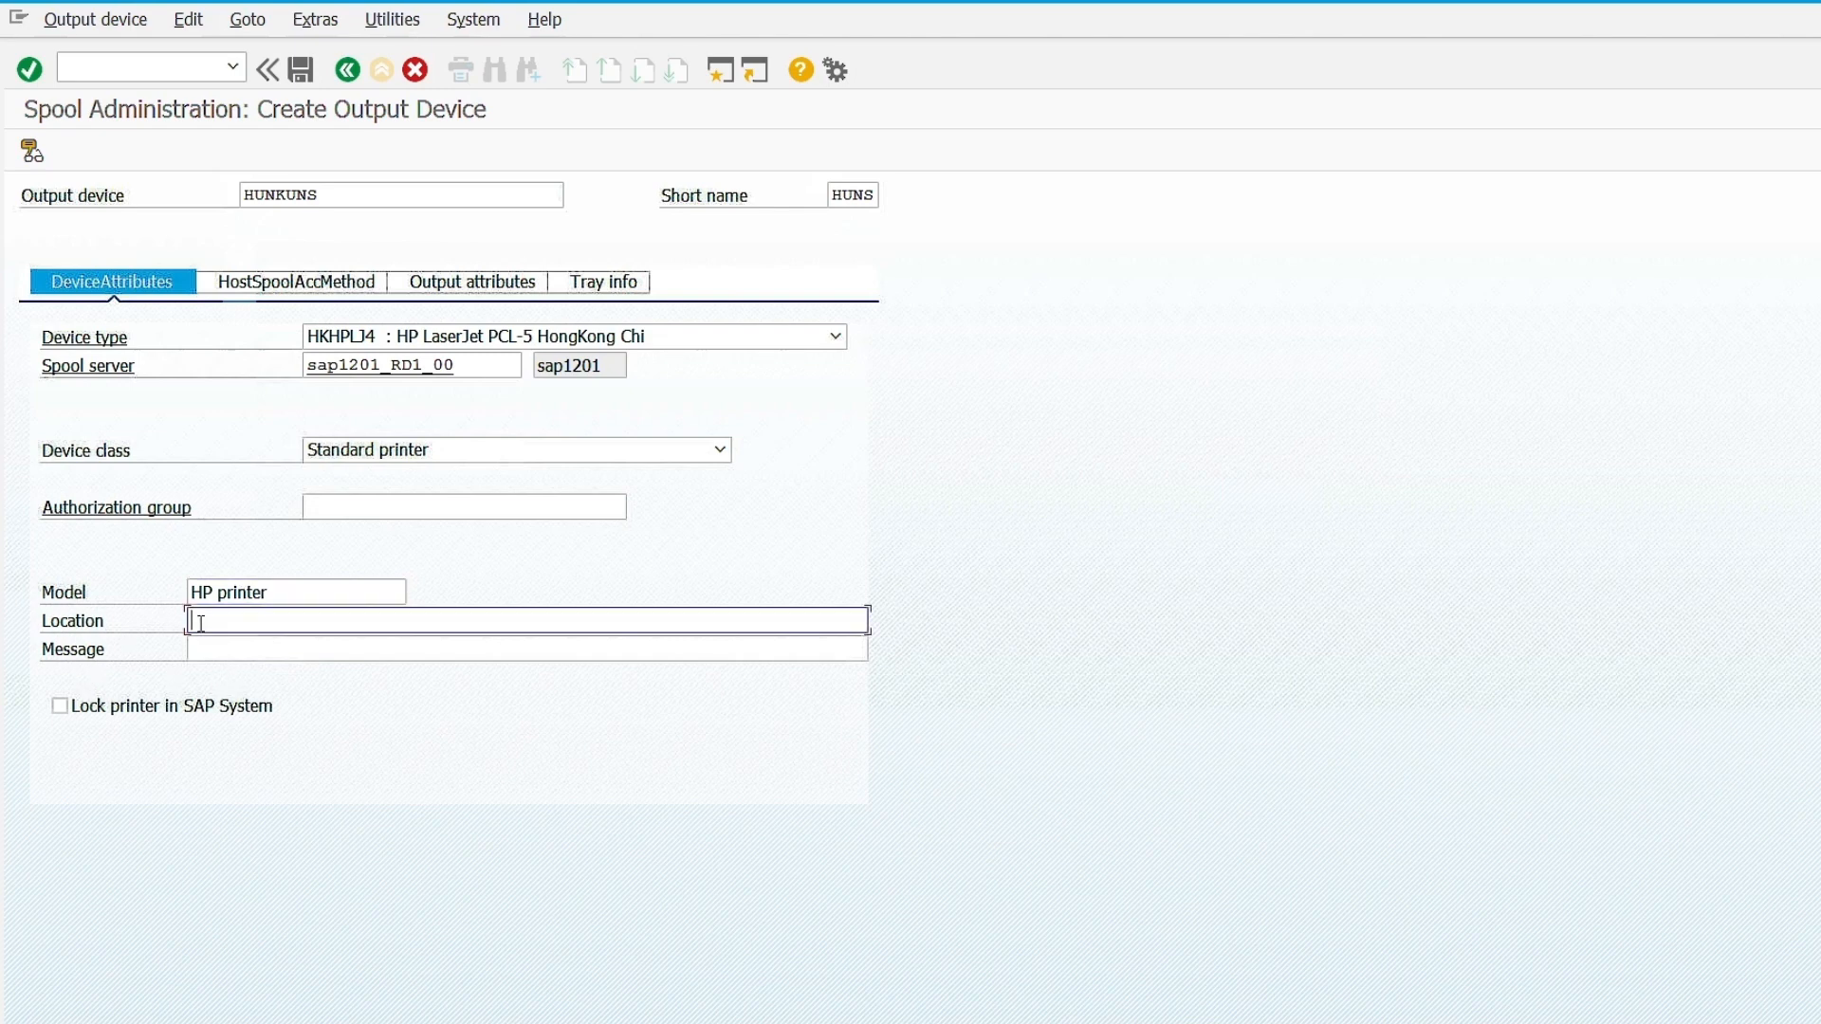
text(Shipping)
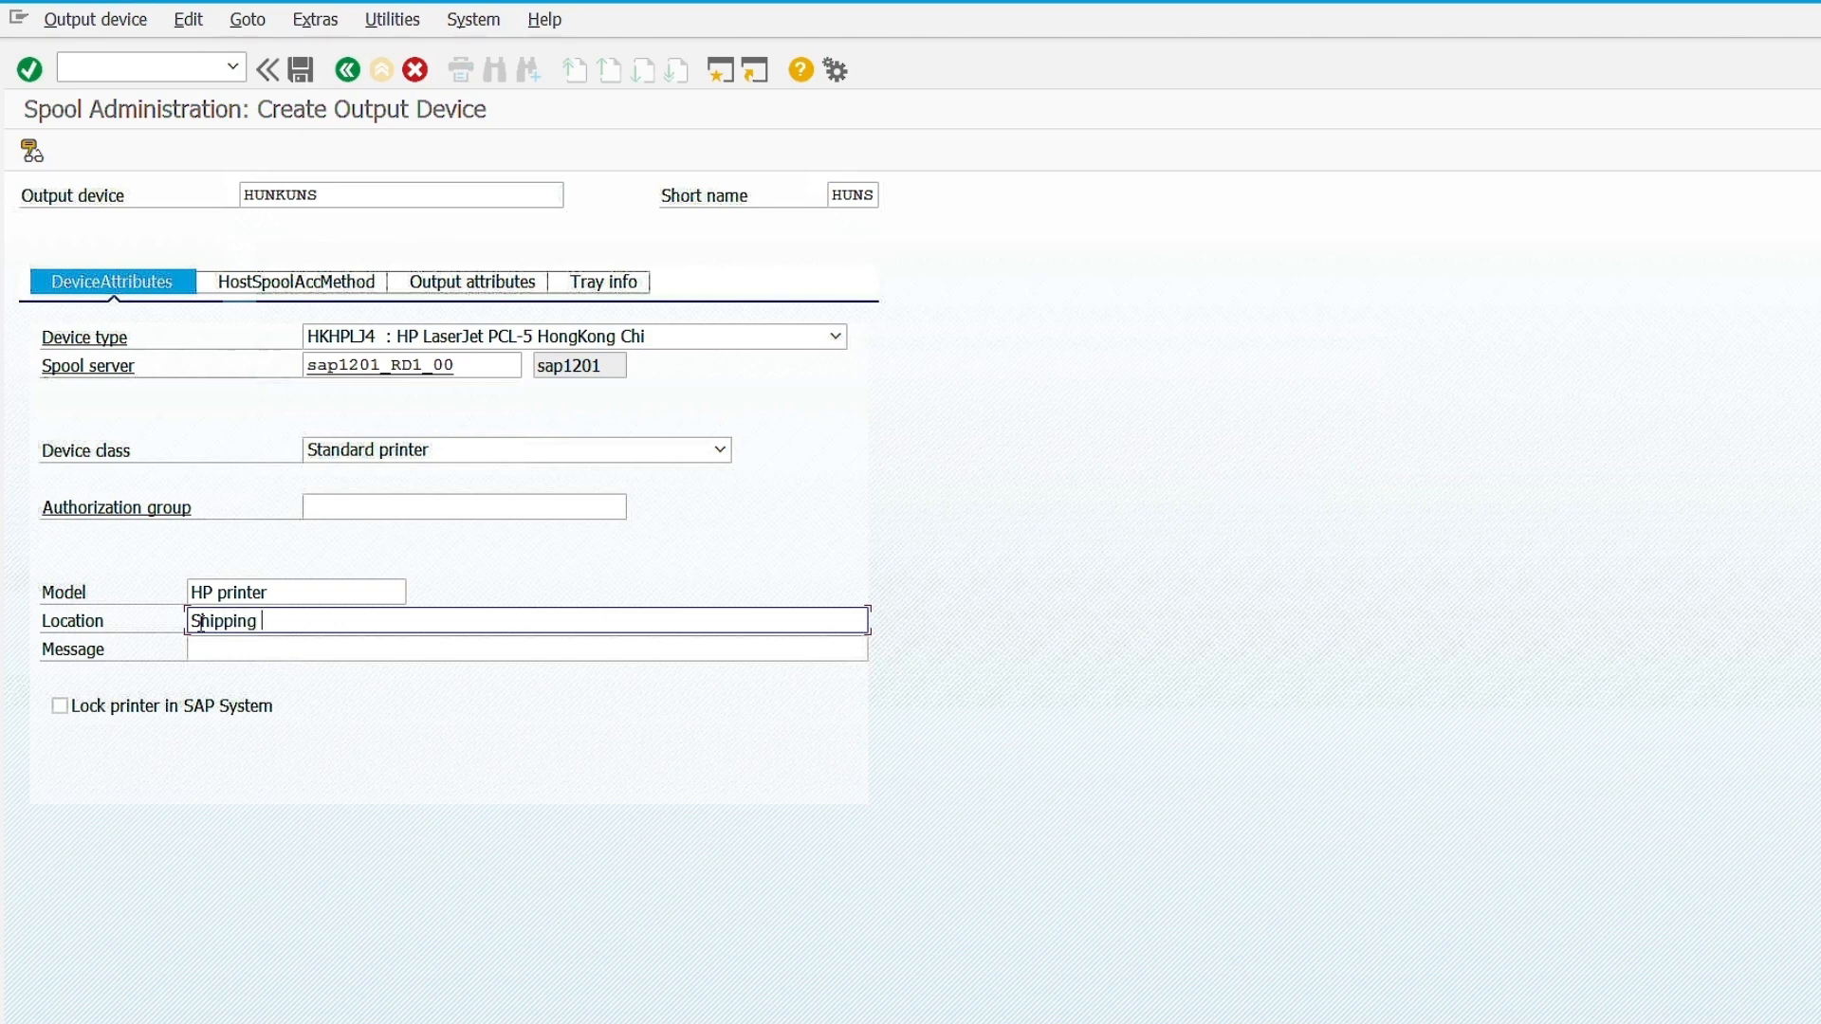
text(Office)
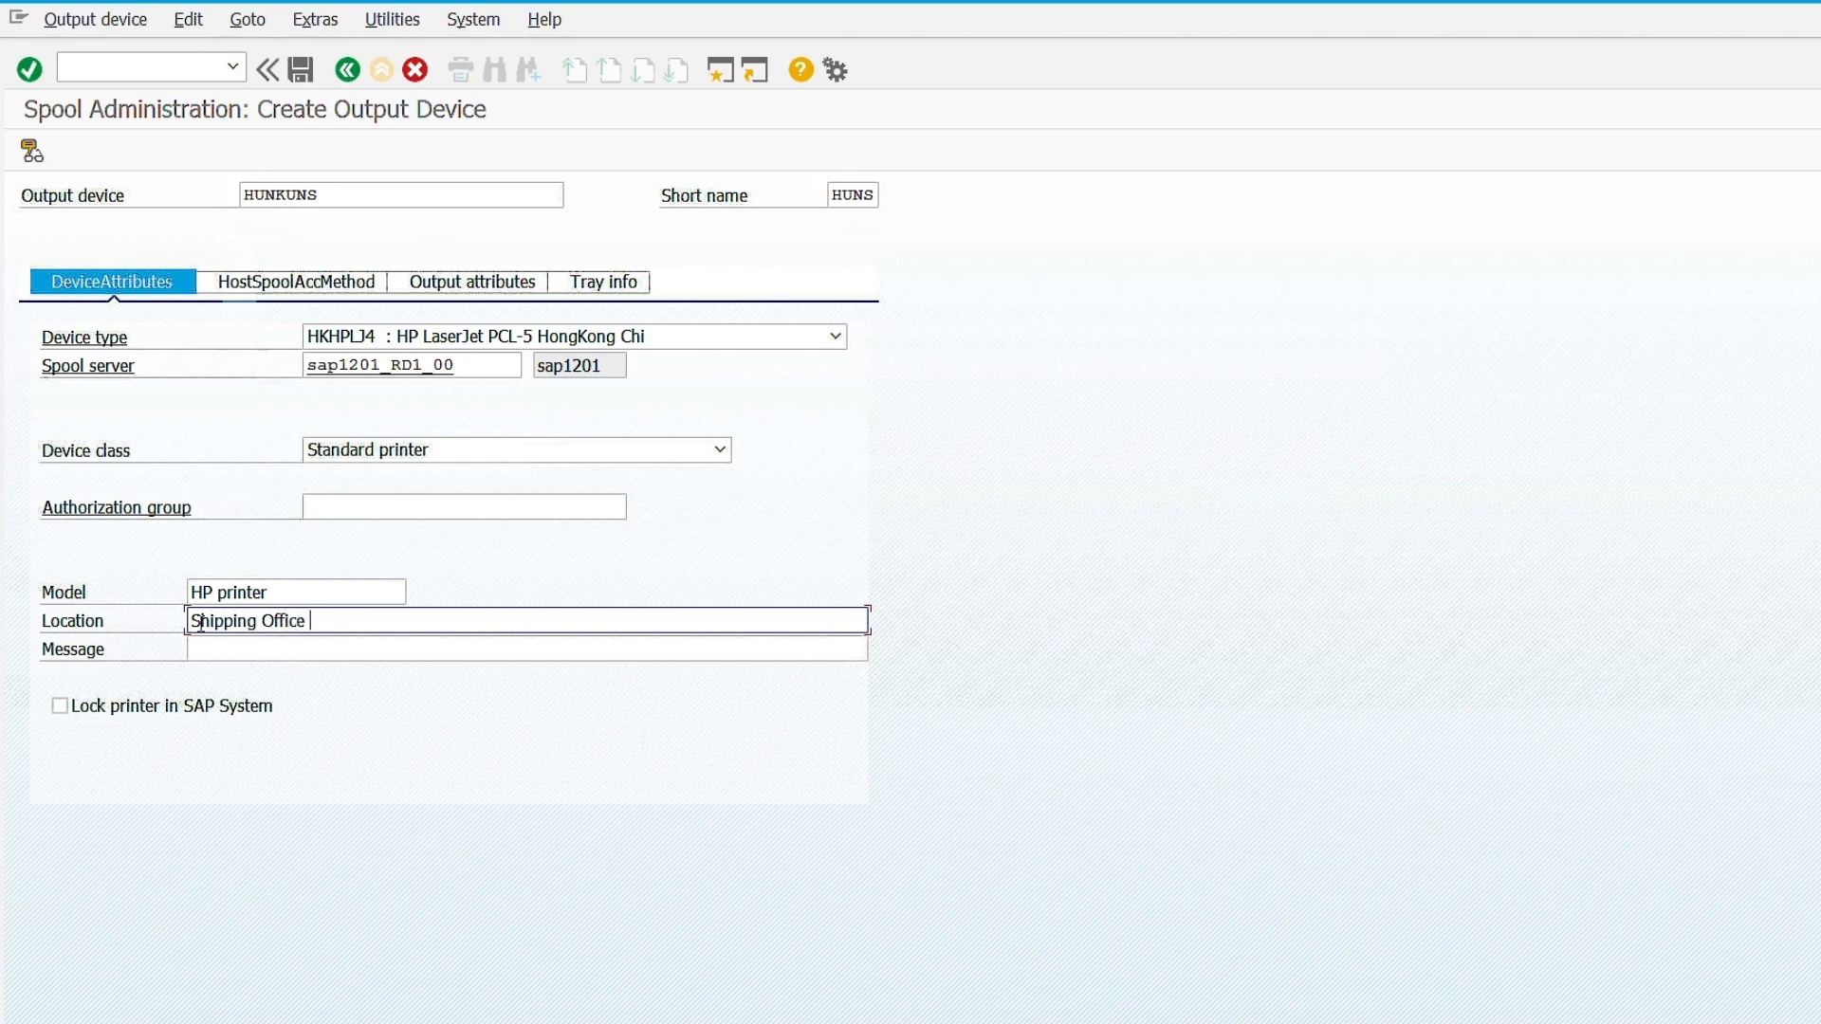
text(178.145)
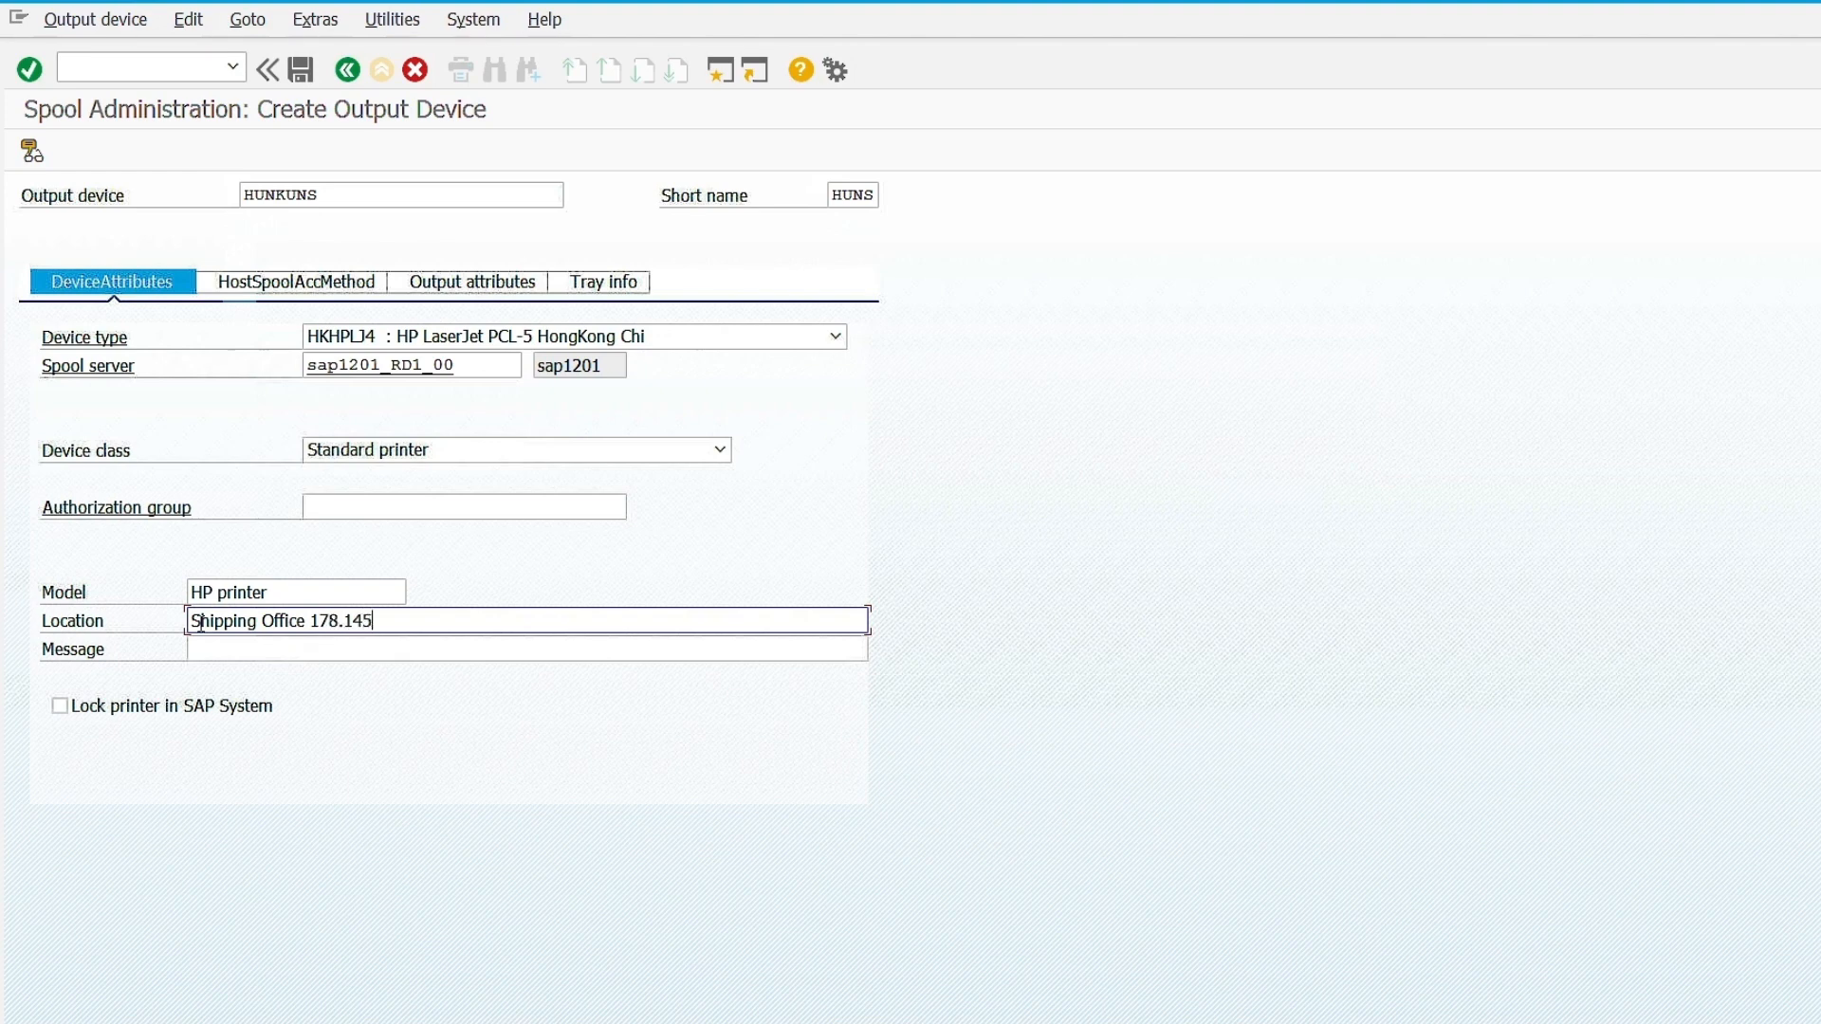
text(6)
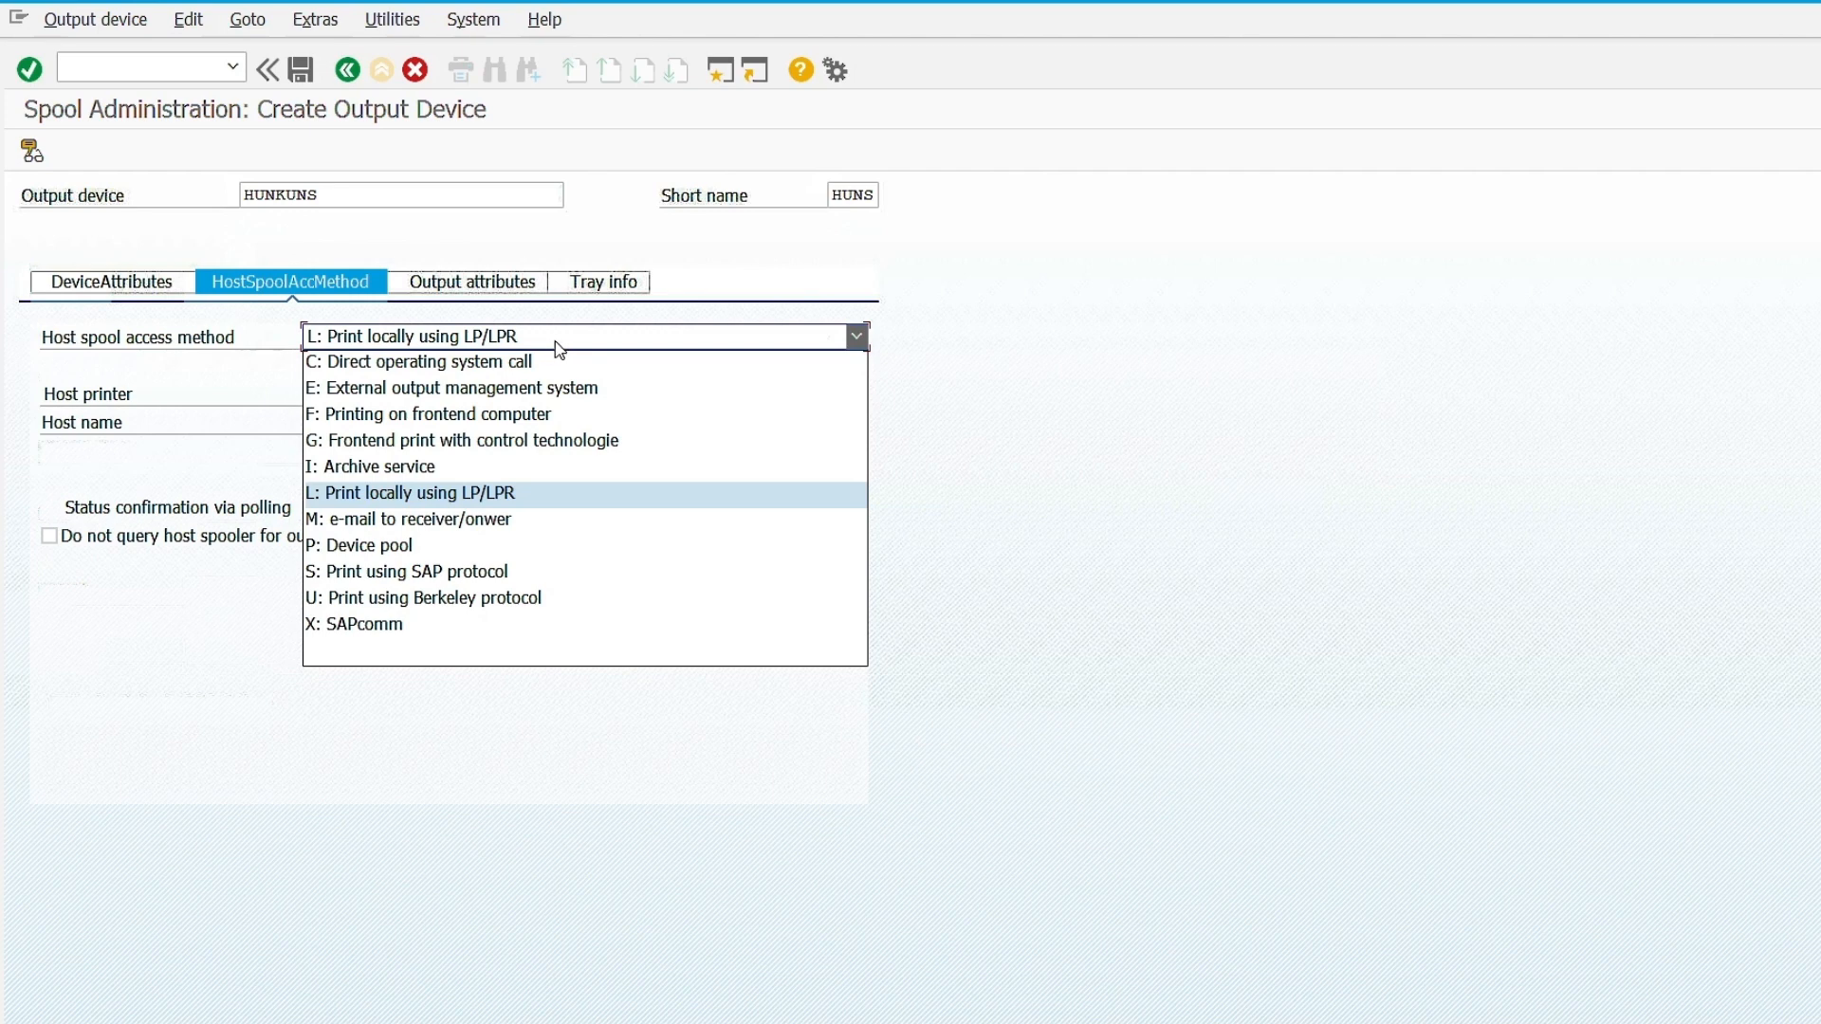
mouse_move(454, 387)
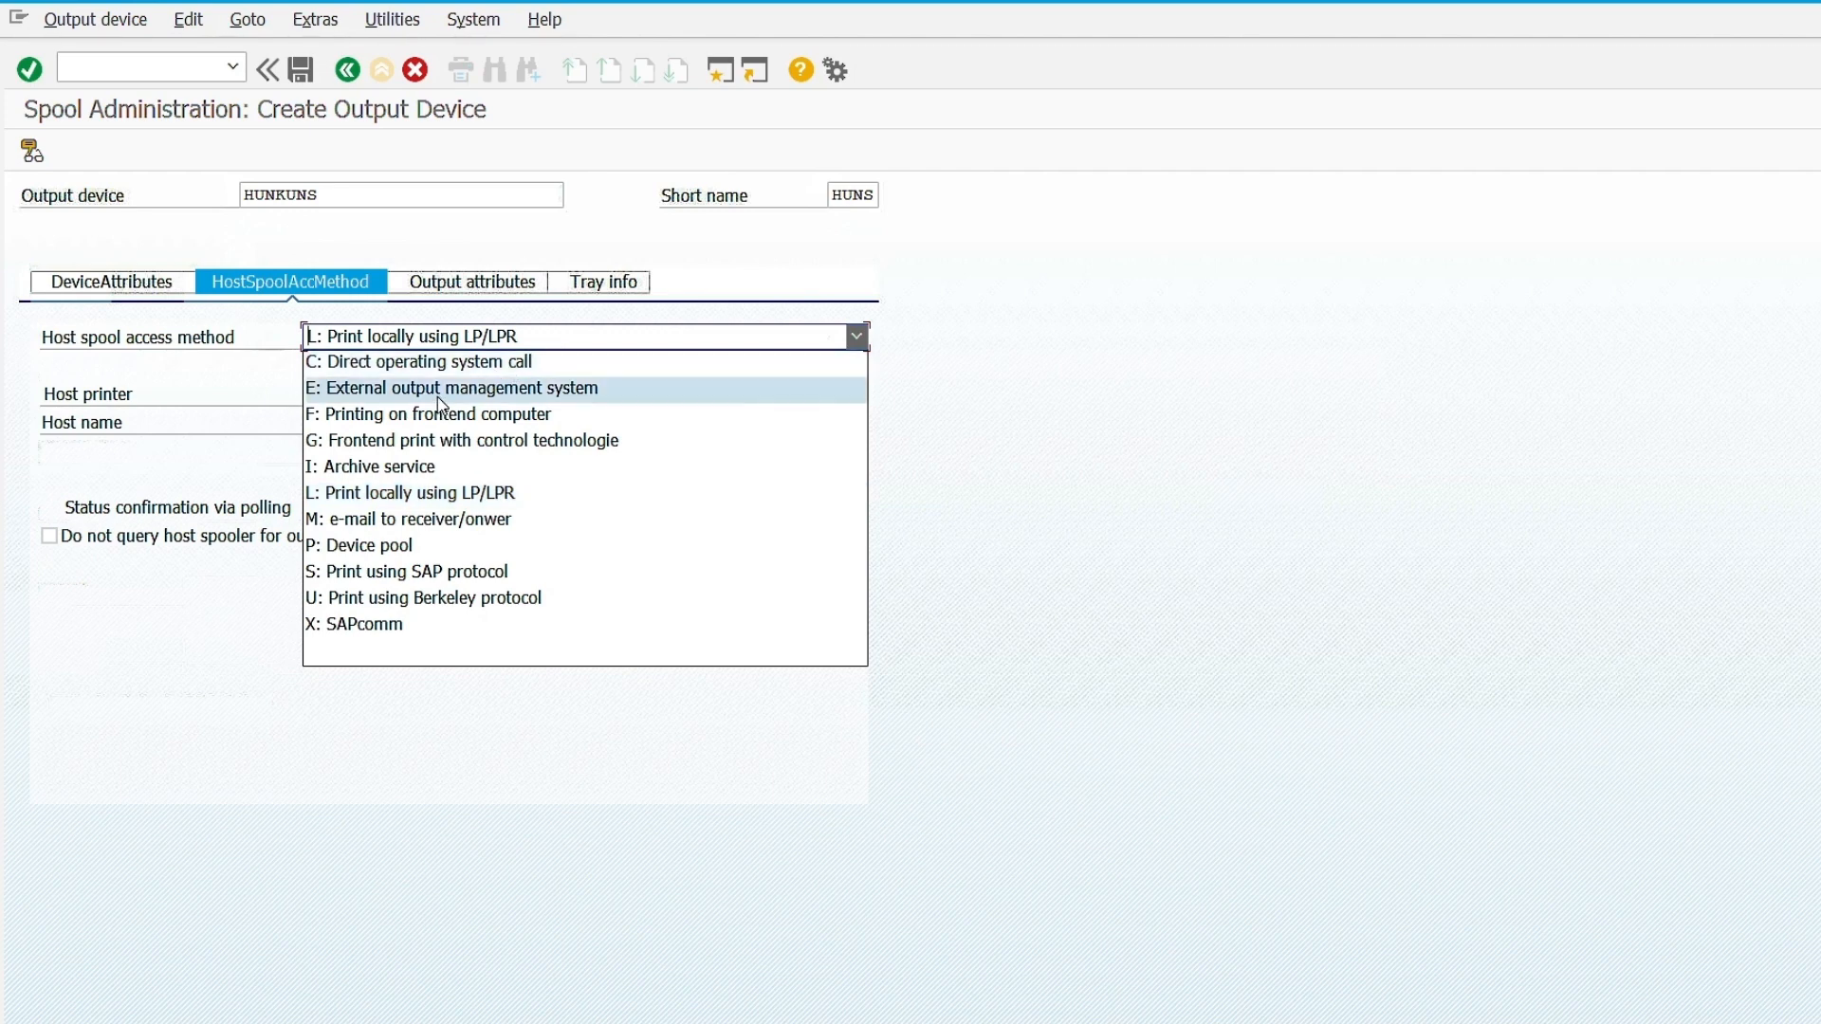
Select access method E: External output management system, with host sap1201.
click(465, 388)
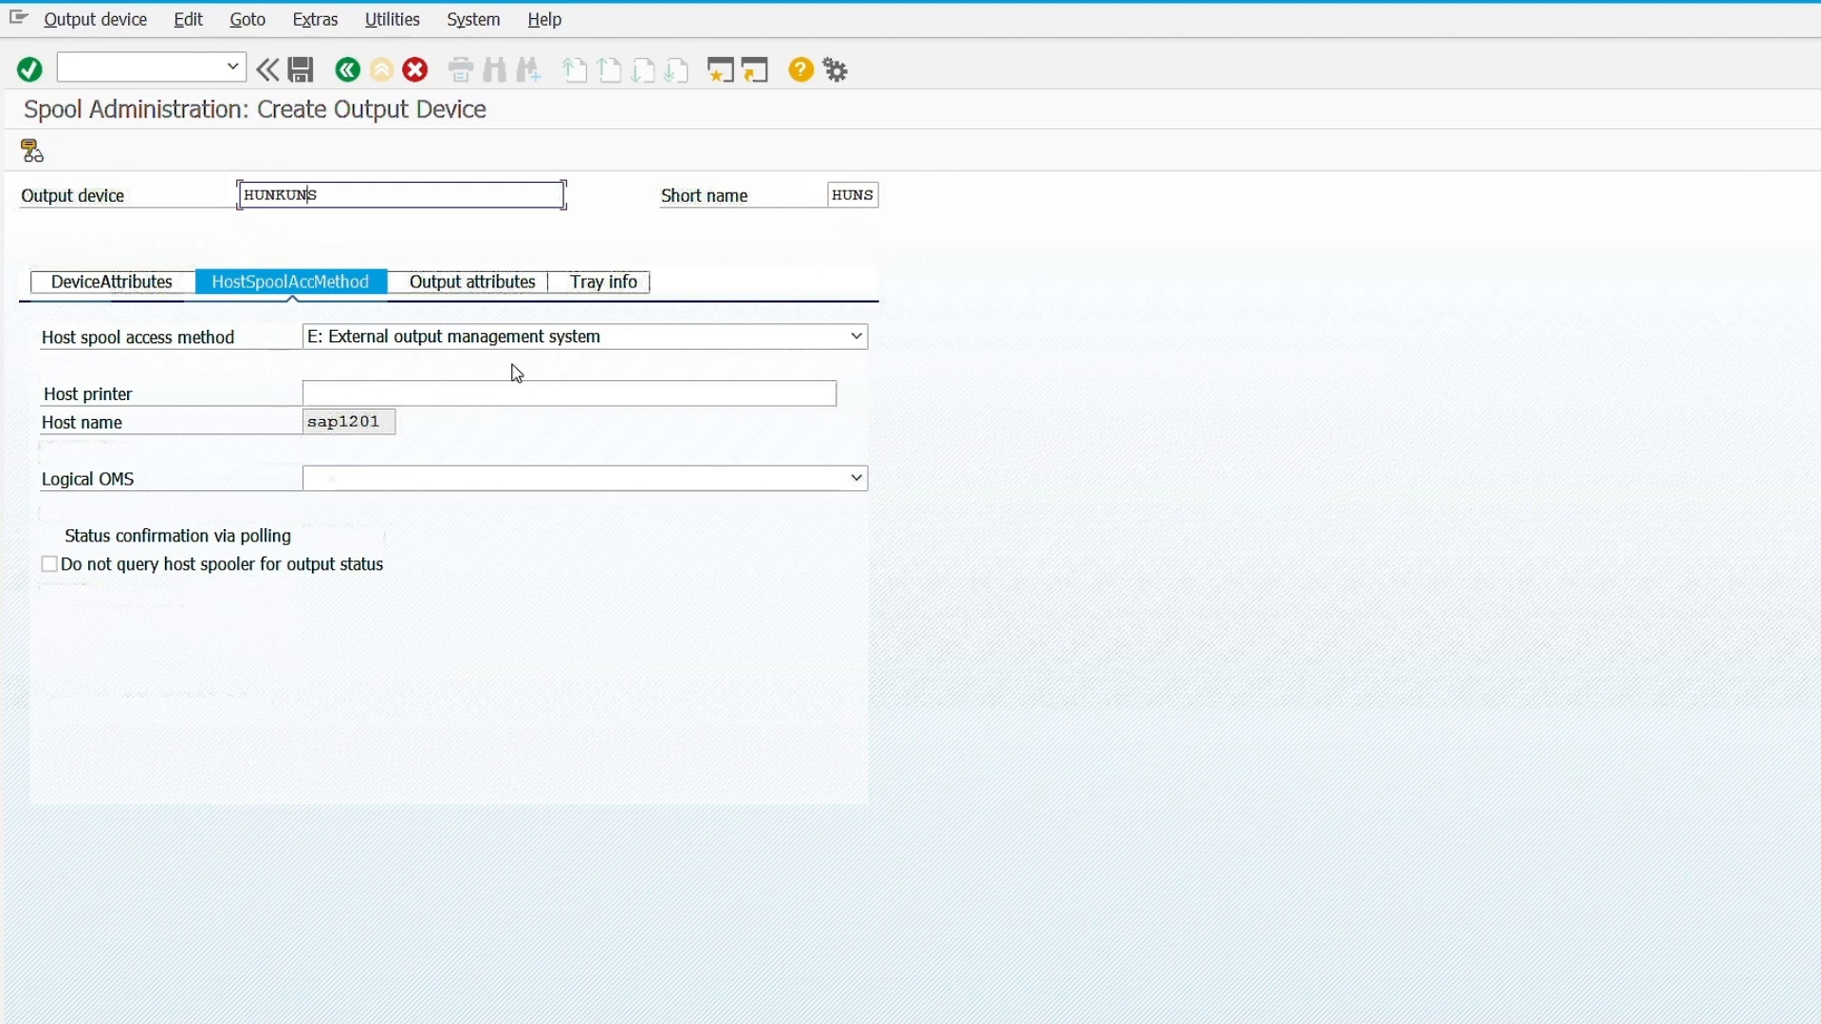
Enter host printer HUNKUNS, choose logical OMS VPSX Print server, and save the device.
click(568, 392)
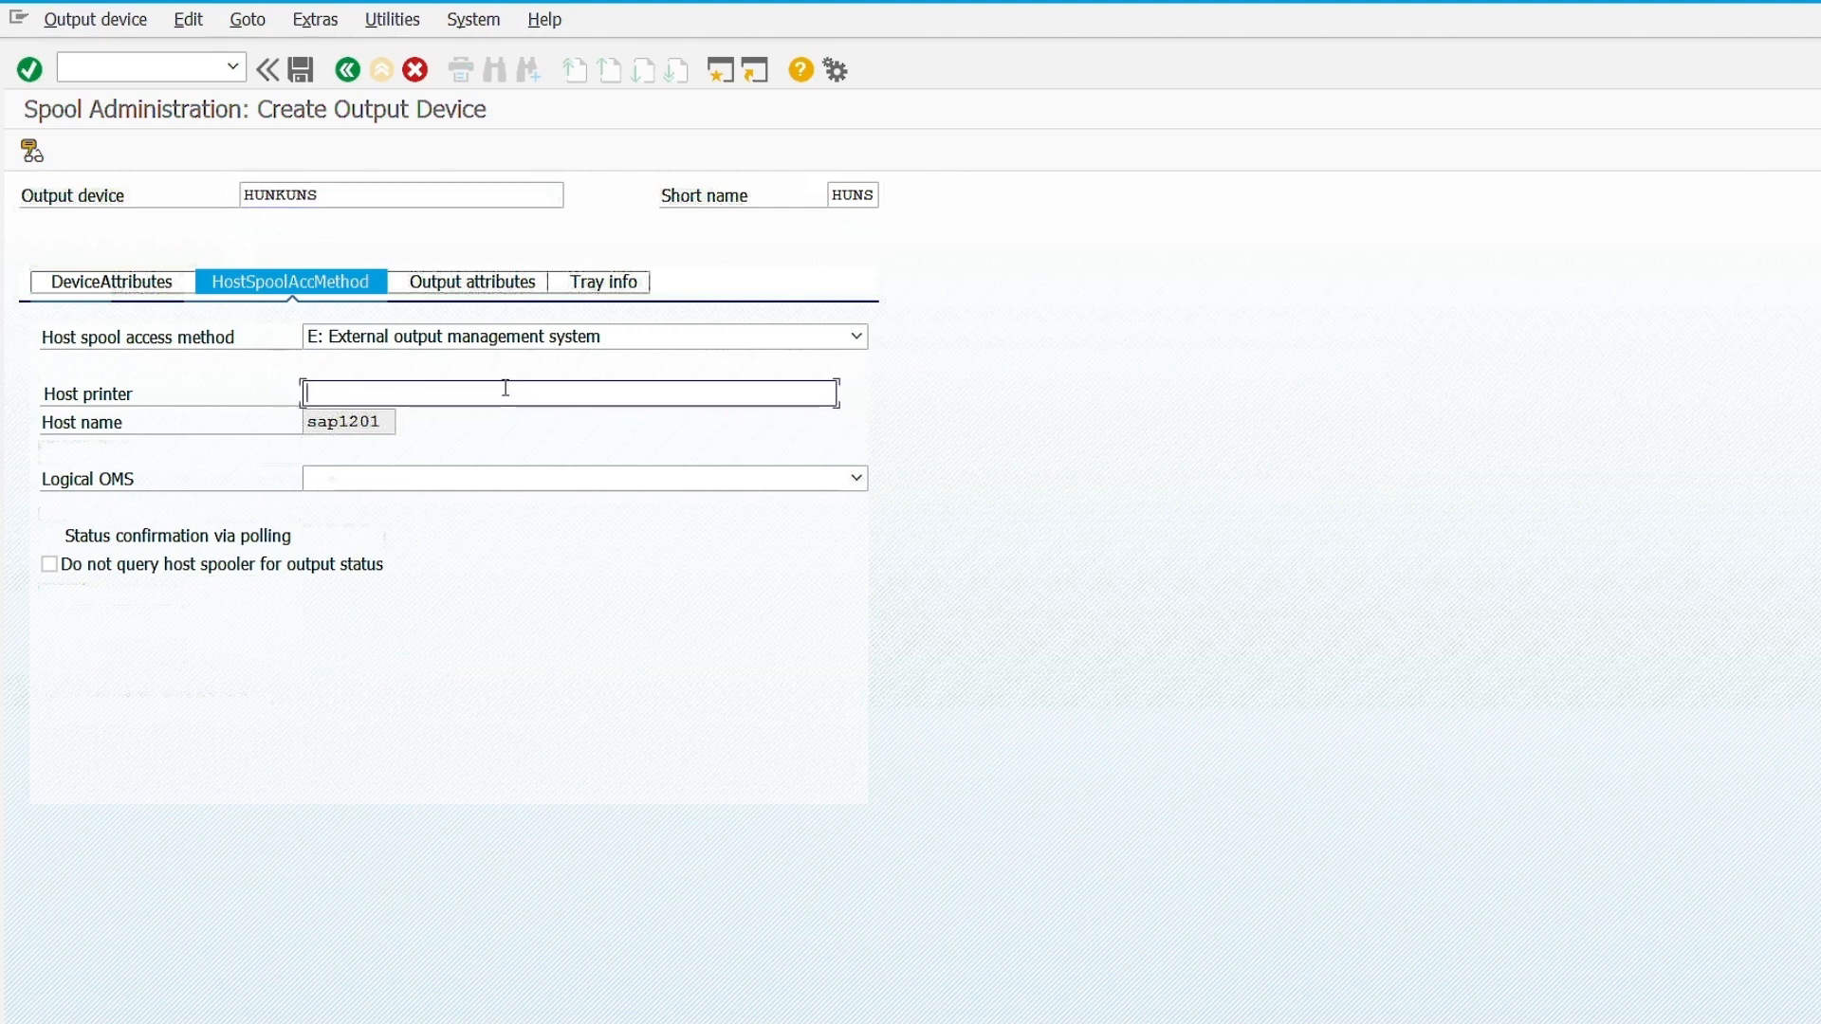
text(HUN)
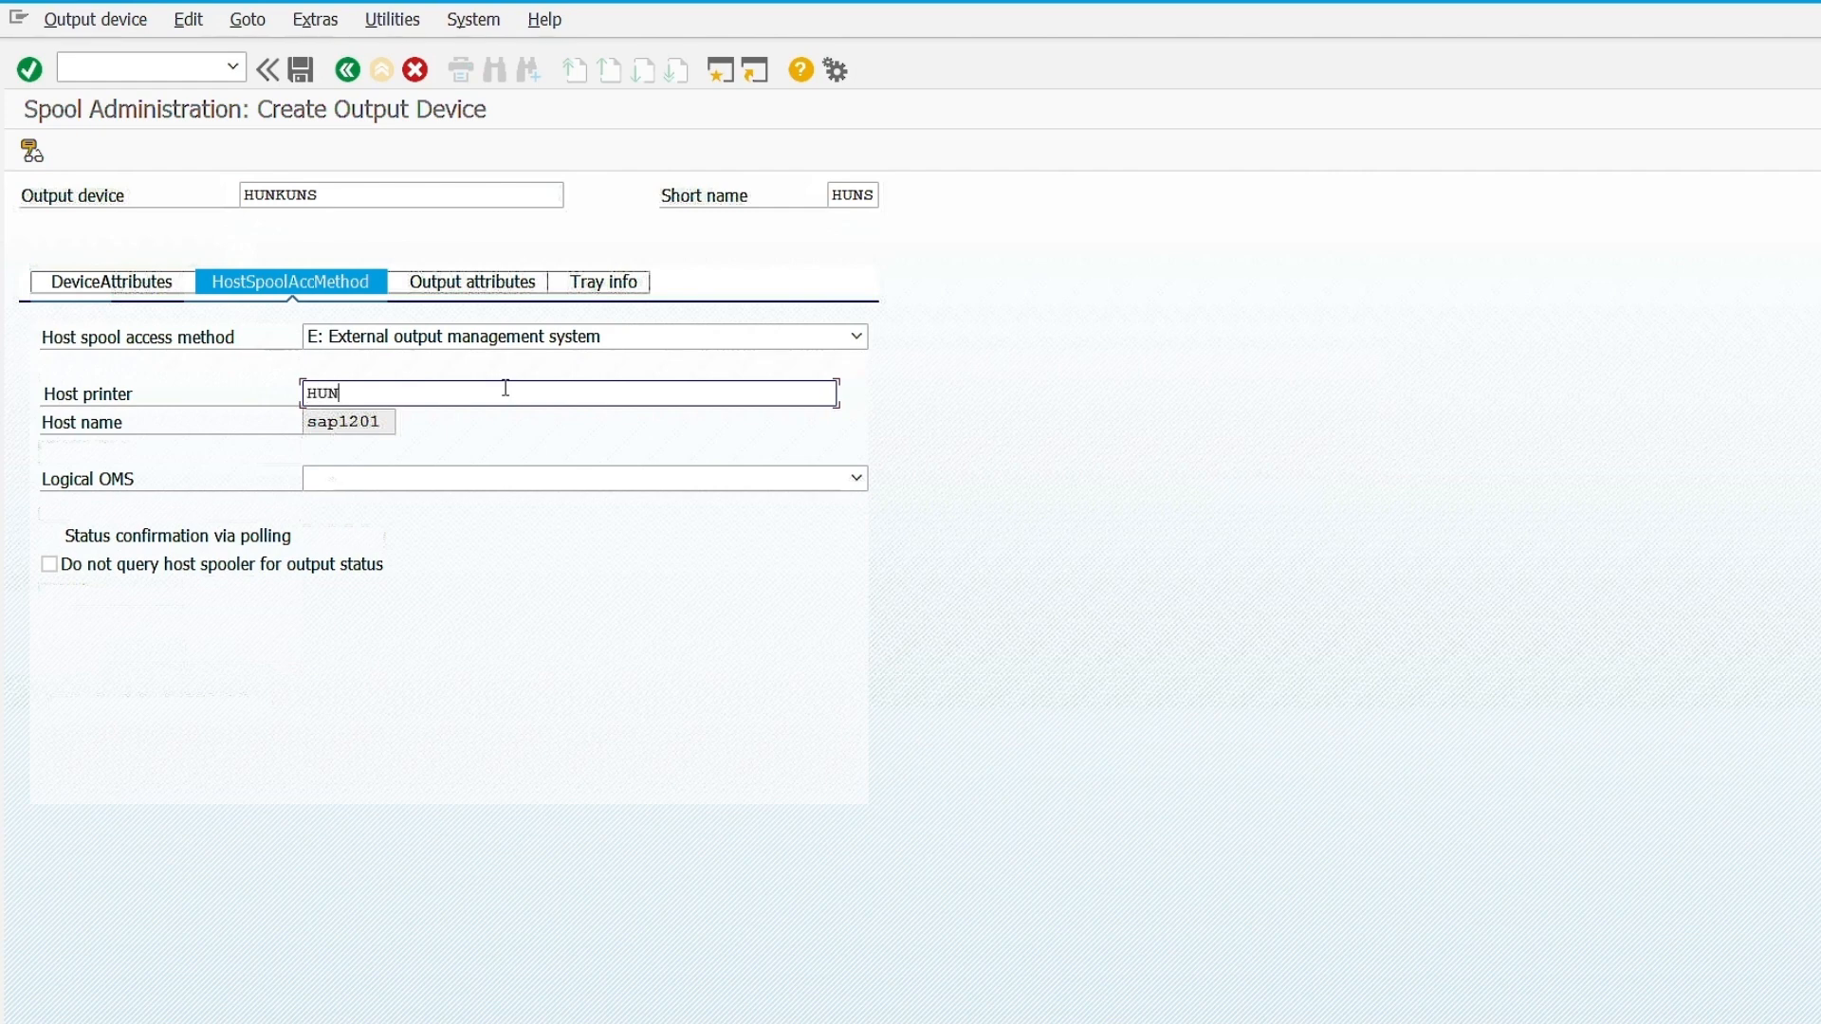
text(KUNS)
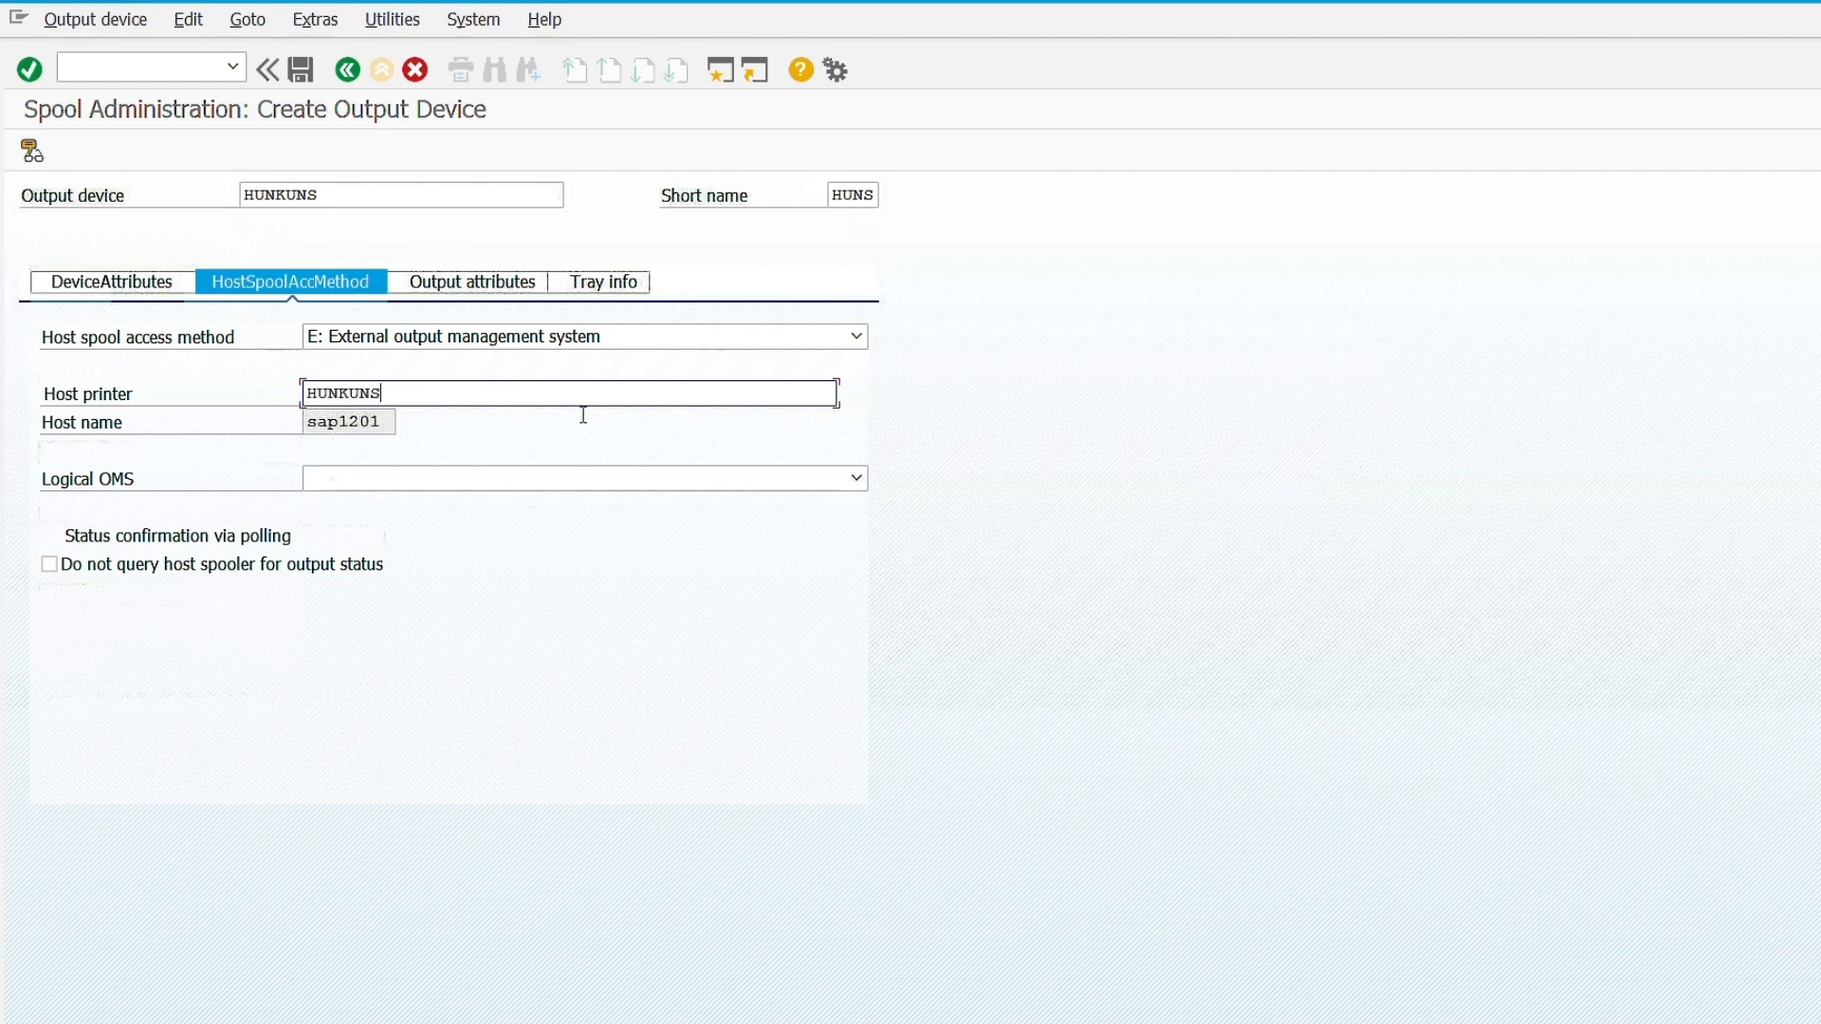
click(853, 477)
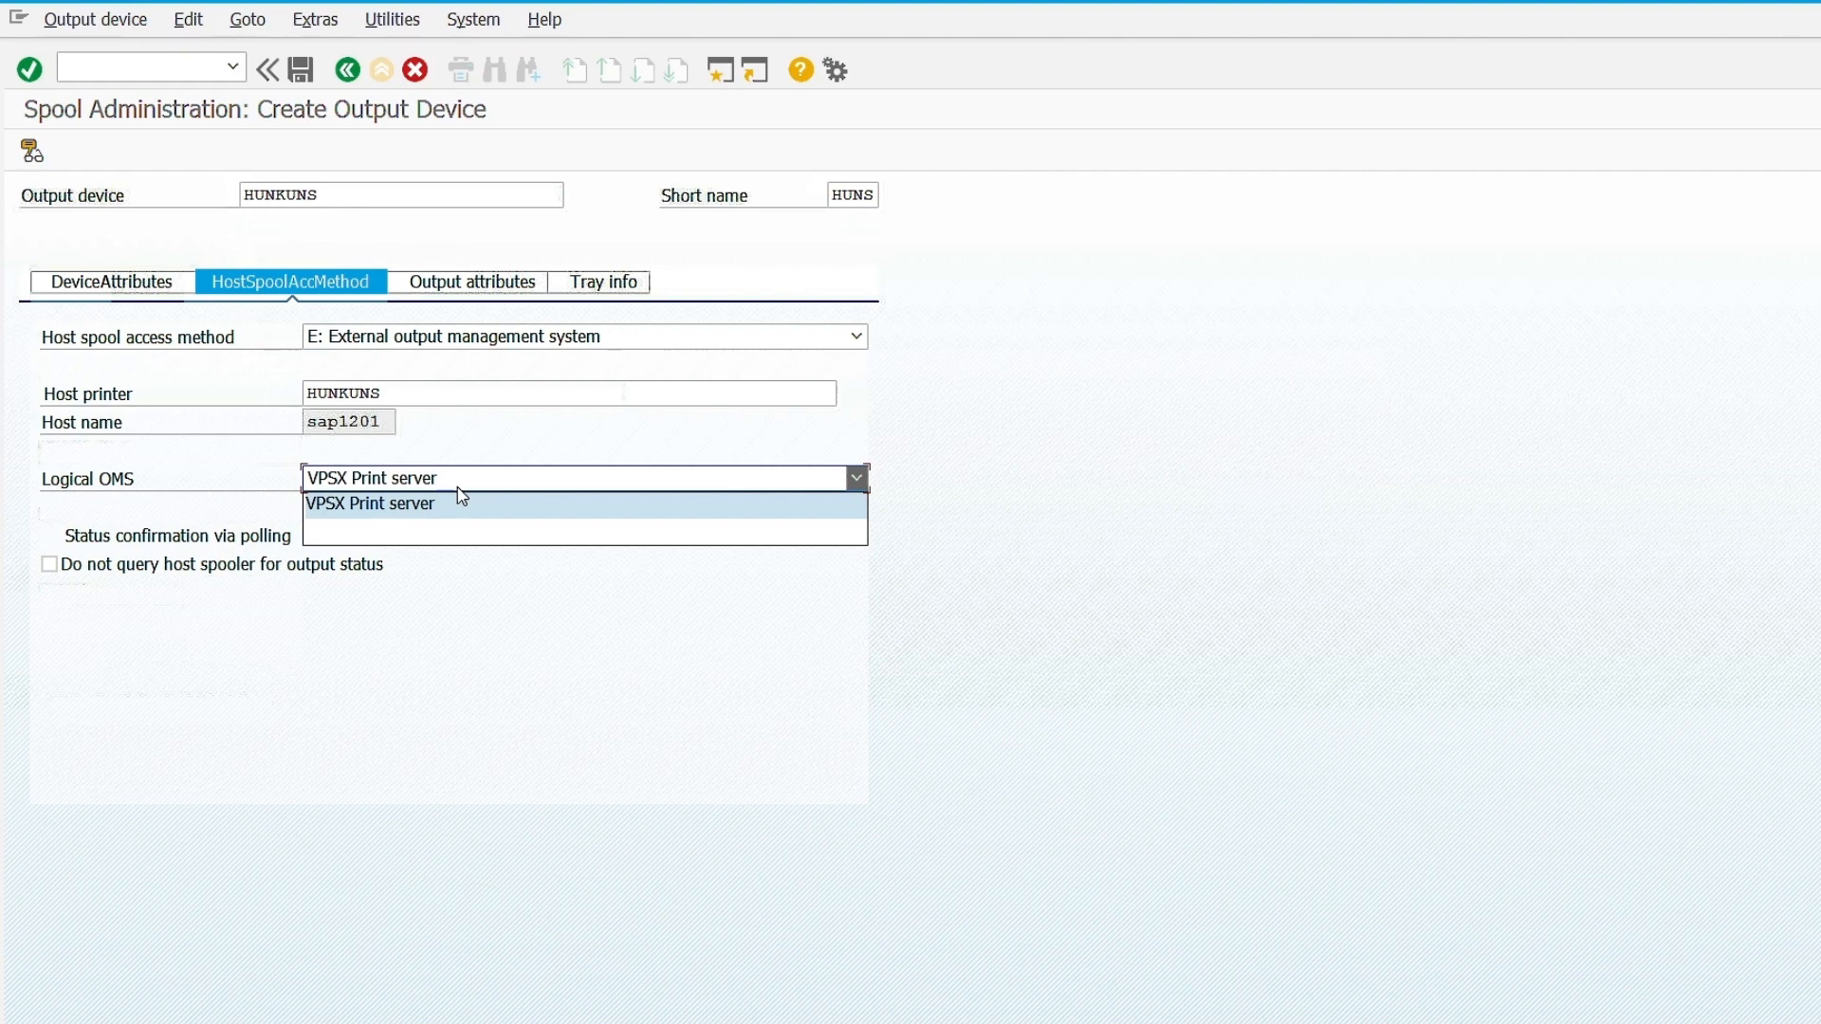
click(372, 503)
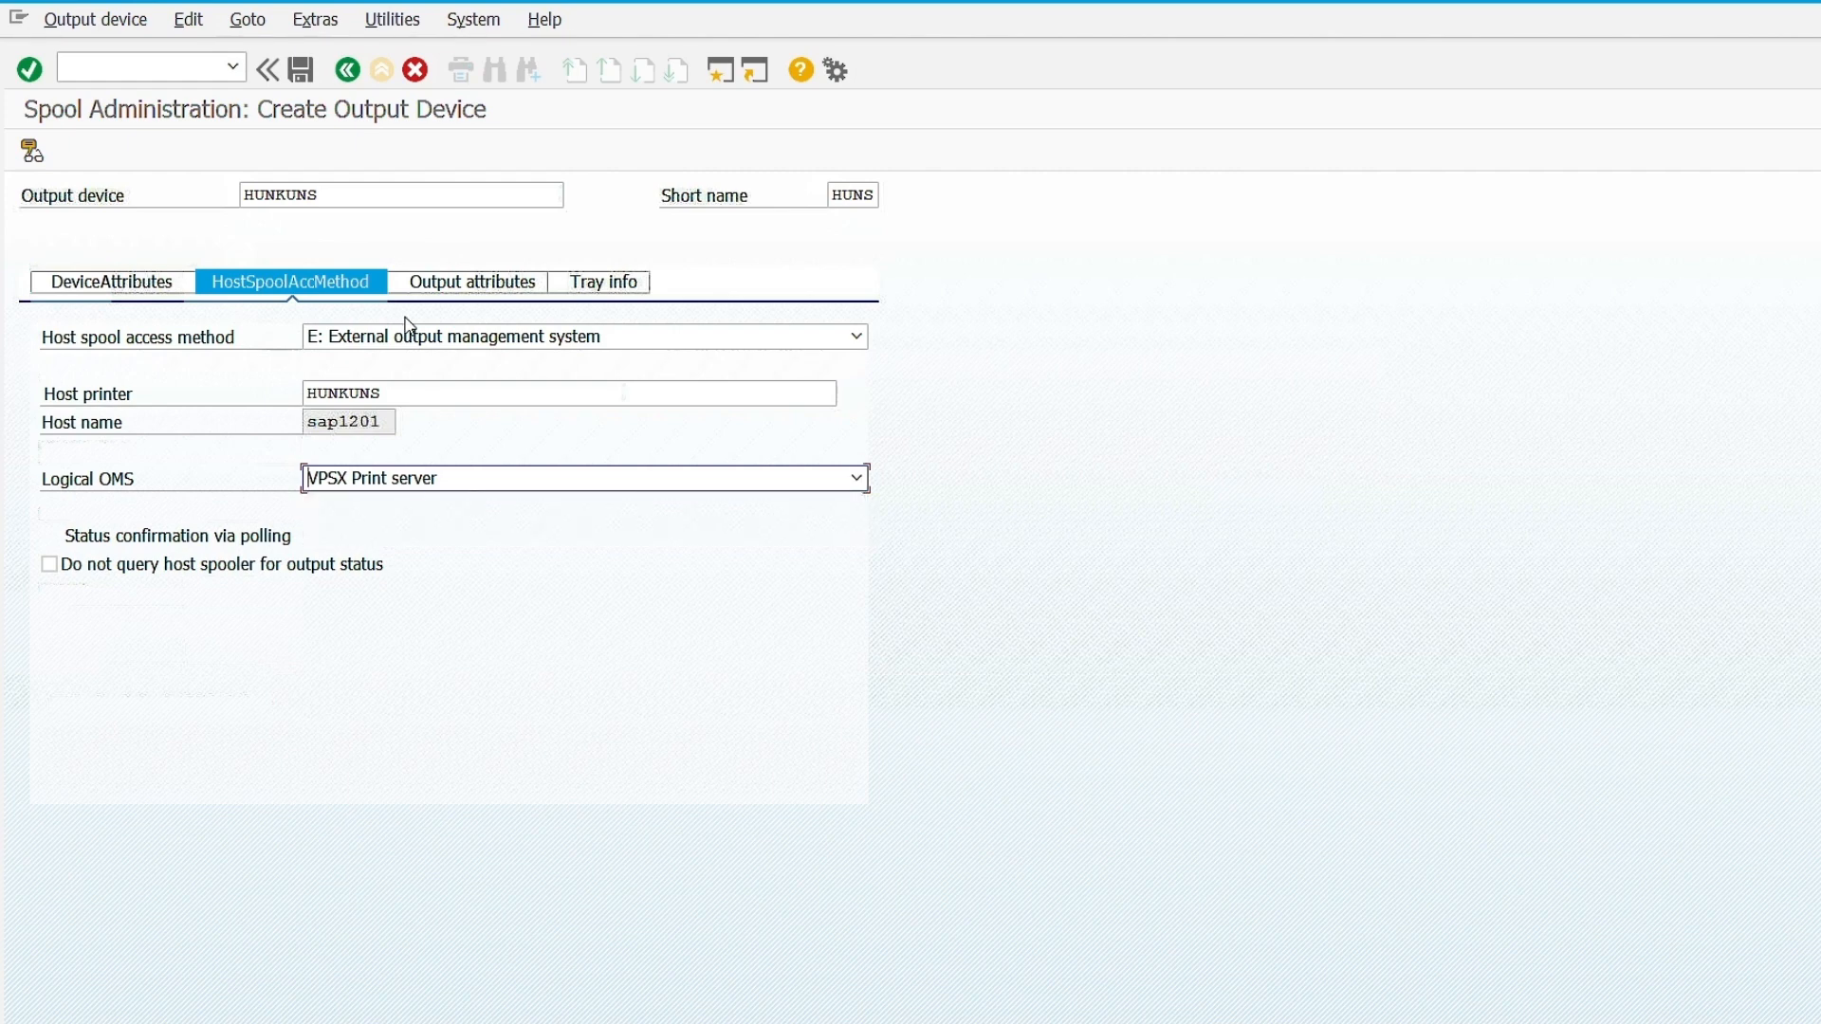
click(305, 69)
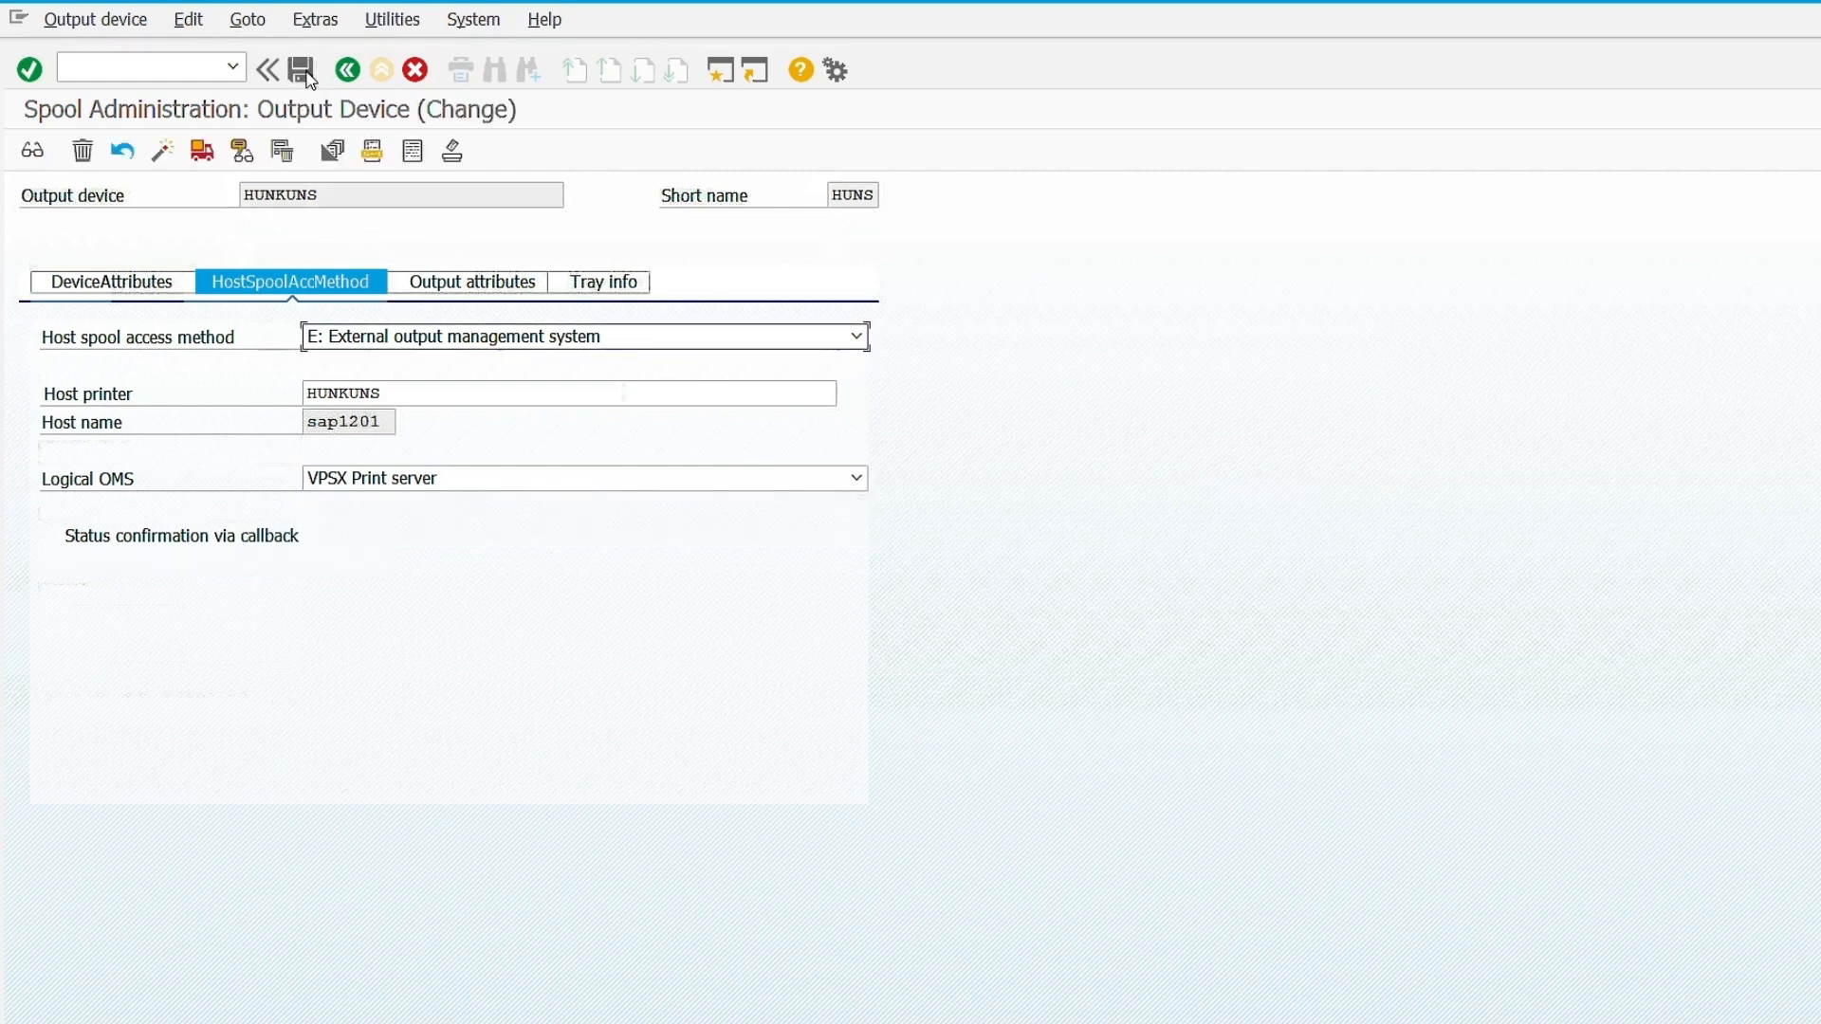